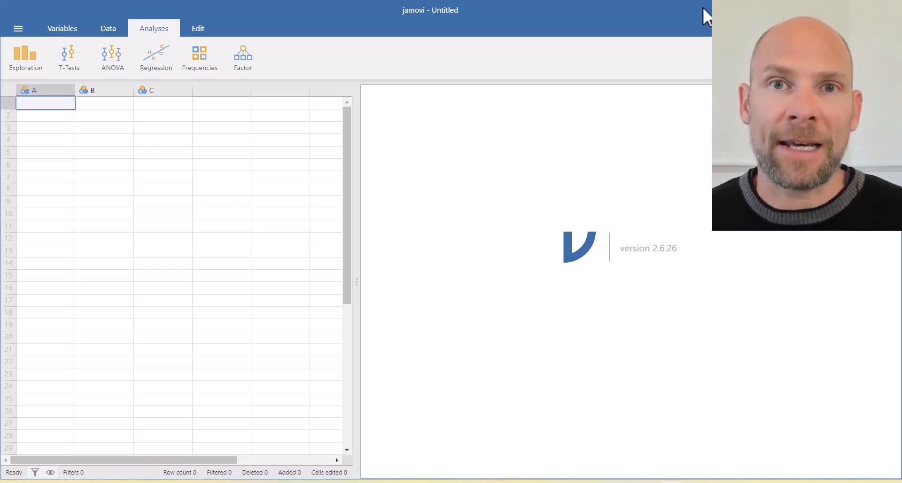
mouse_move(338, 74)
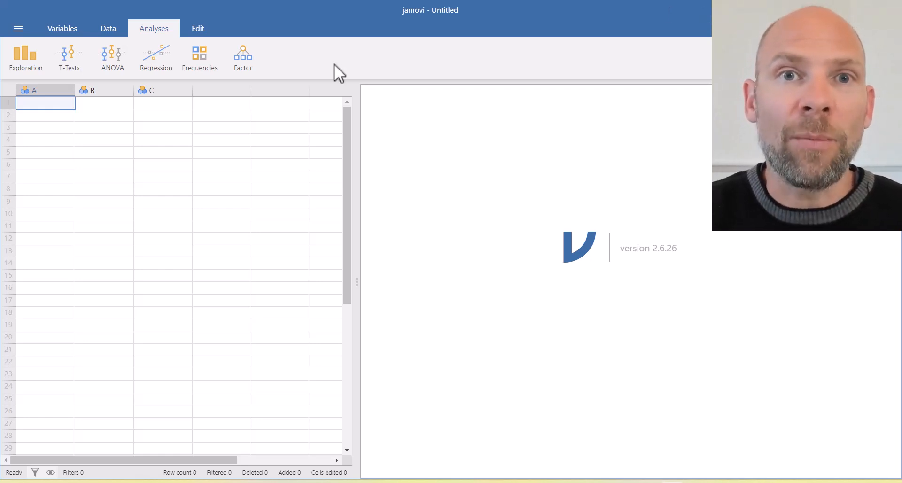
Open jamovi's main file menu over the empty untitled dataset
left_click(18, 28)
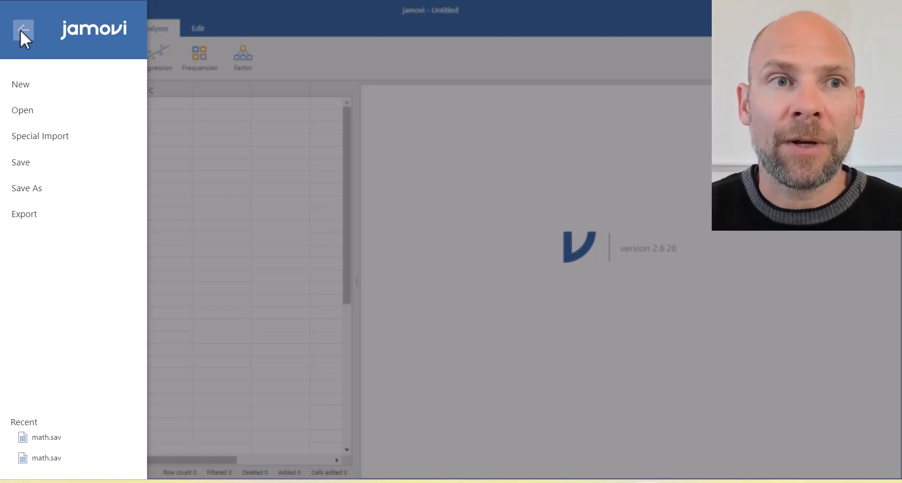
Browse data files on This PC, showing the Documents folder with math.sav
left_click(23, 110)
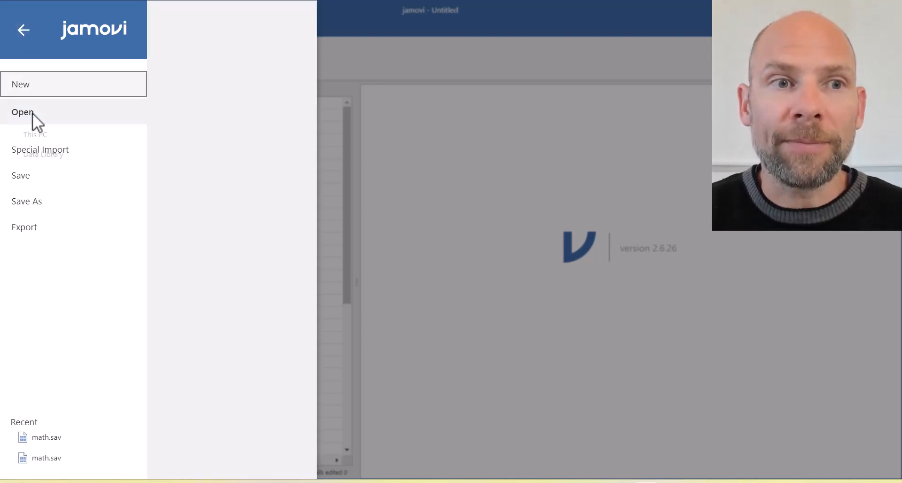
left_click(22, 112)
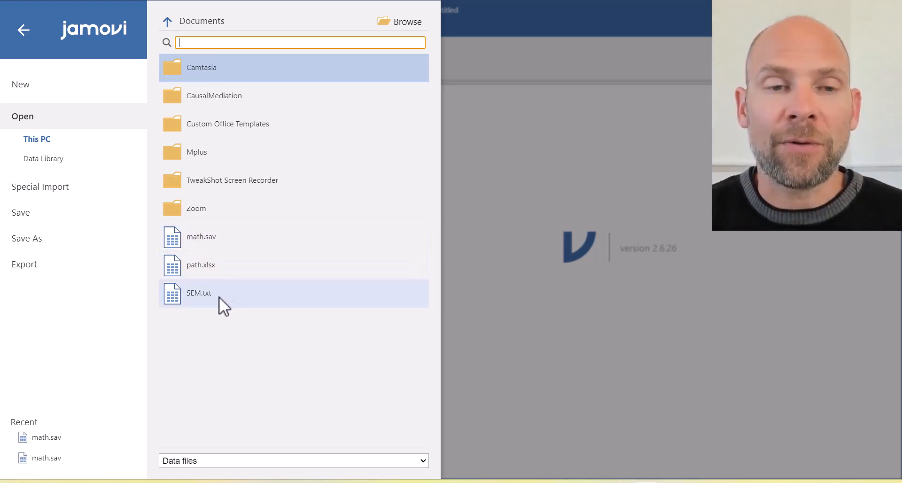
mouse_move(225, 263)
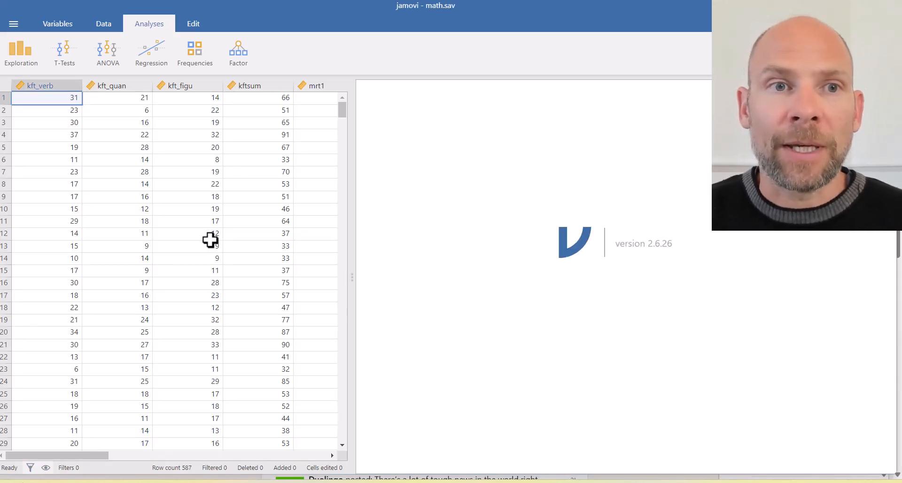
mouse_move(169, 272)
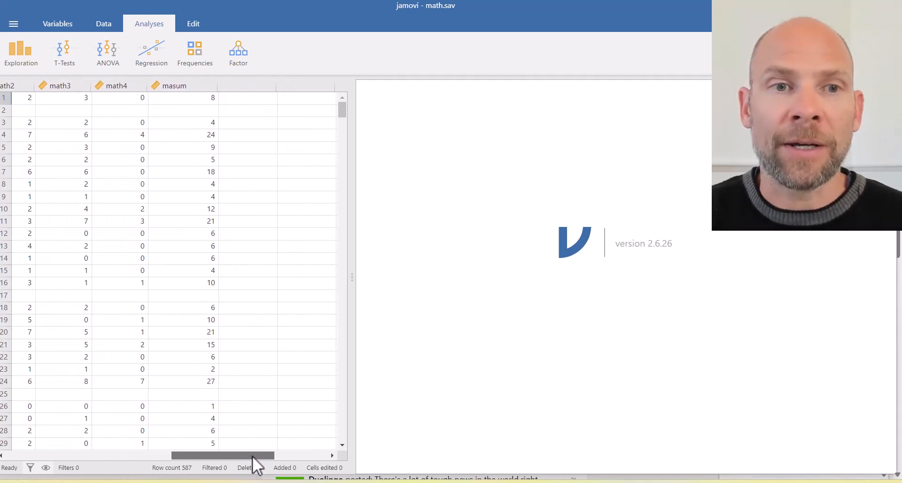
scroll("left", 3)
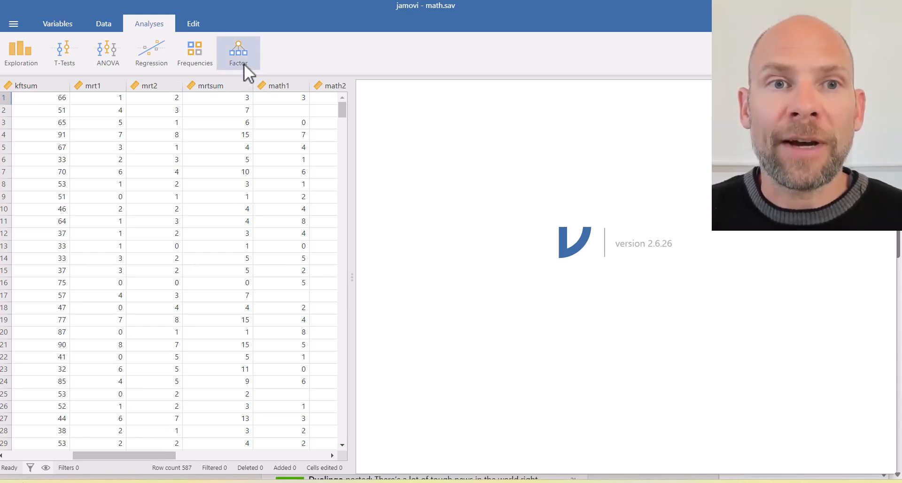
mouse_move(251, 72)
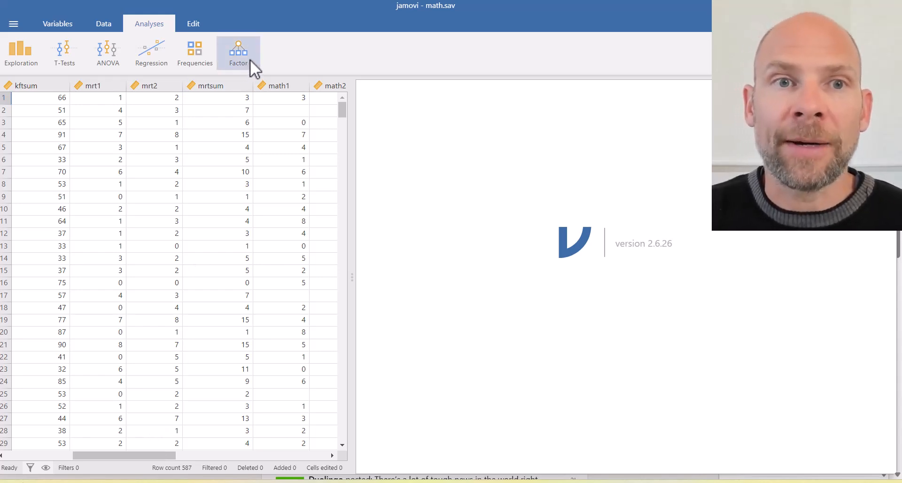
Start a new Exploratory Factor Analysis from the Factor analyses menu
left_click(238, 53)
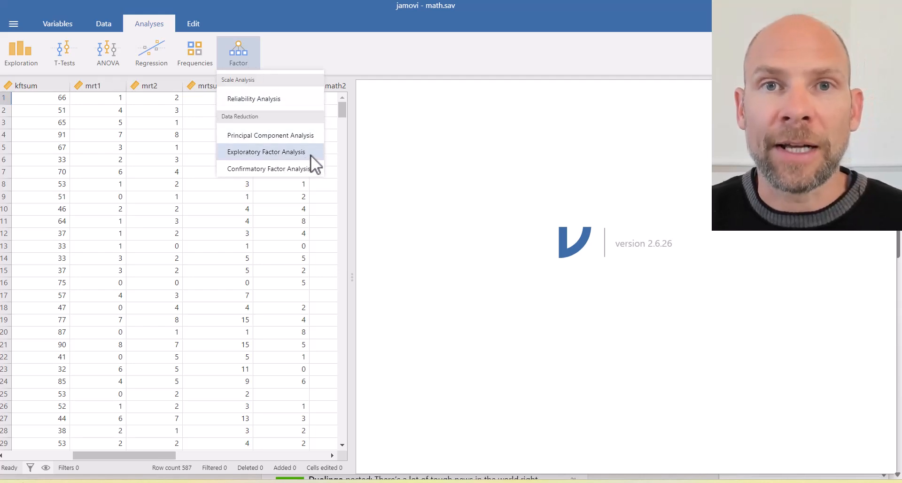
left_click(265, 151)
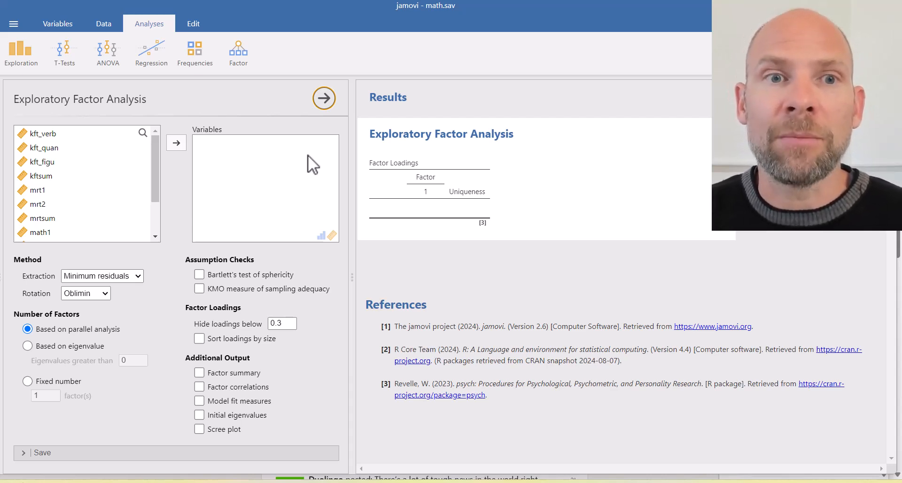
mouse_move(250, 206)
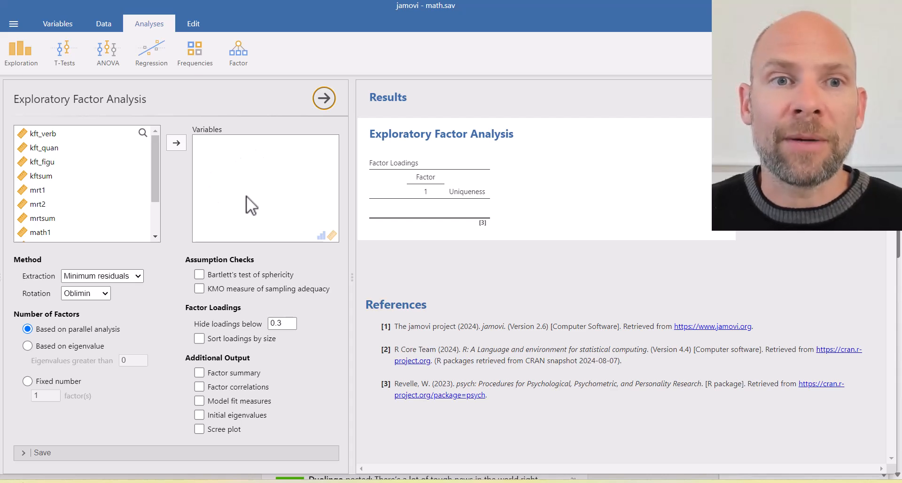
mouse_move(61, 140)
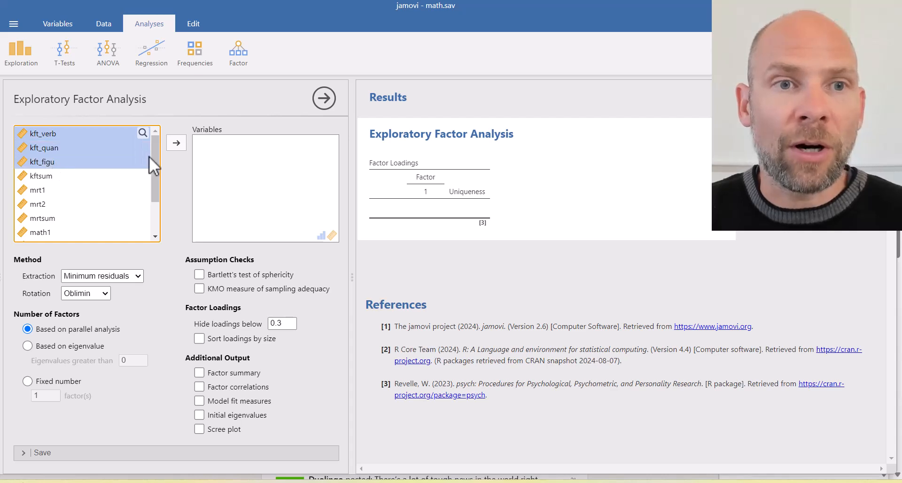
Add kft_verb, kft_quan, kft_figu, mrt1, mrt2 and math1–math4 to Variables
left_click(176, 142)
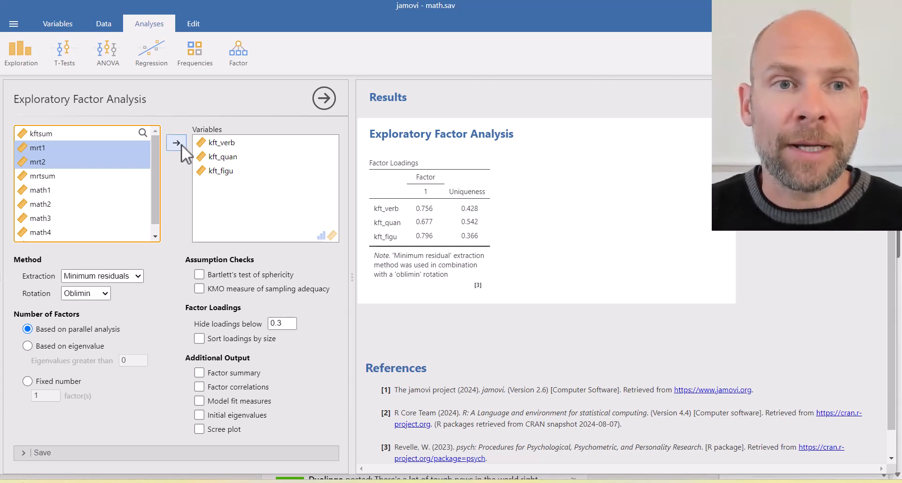
left_click(177, 142)
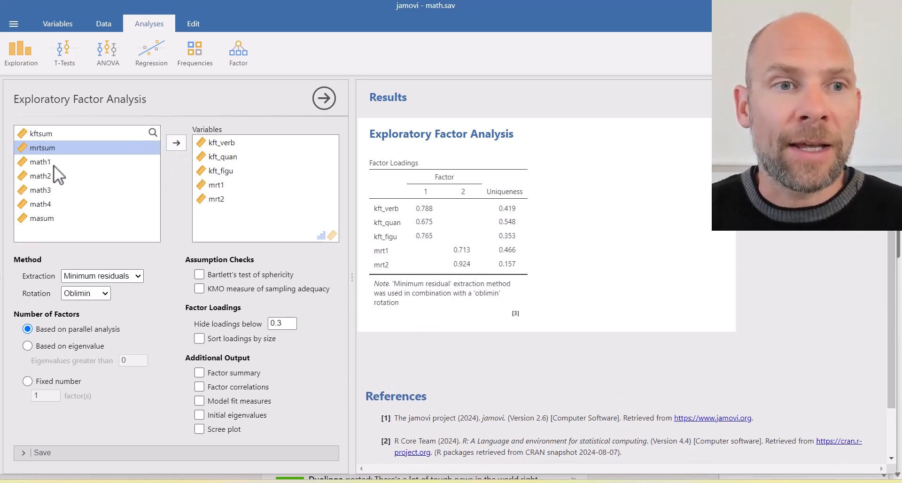
left_click(40, 204)
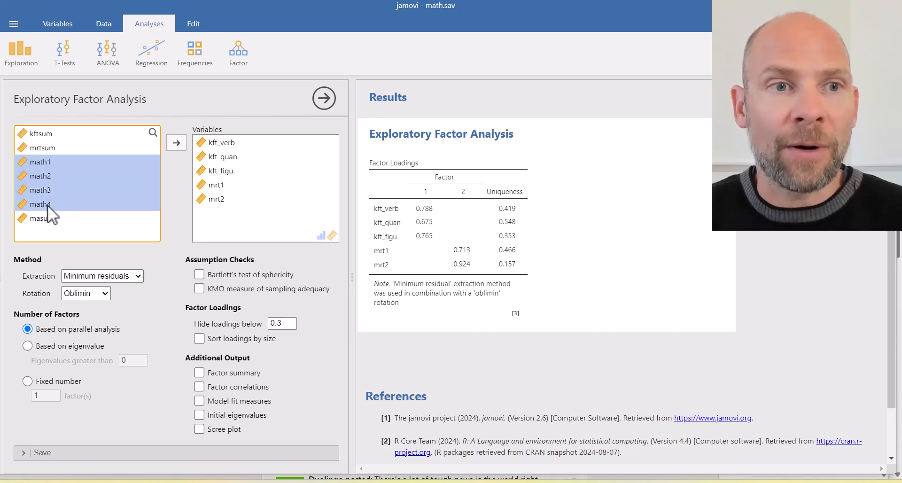
left_click(176, 142)
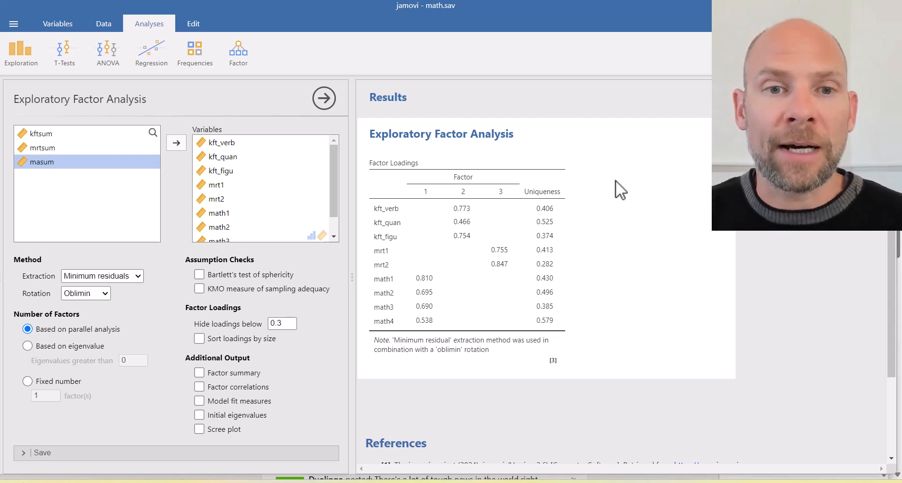
mouse_move(542, 230)
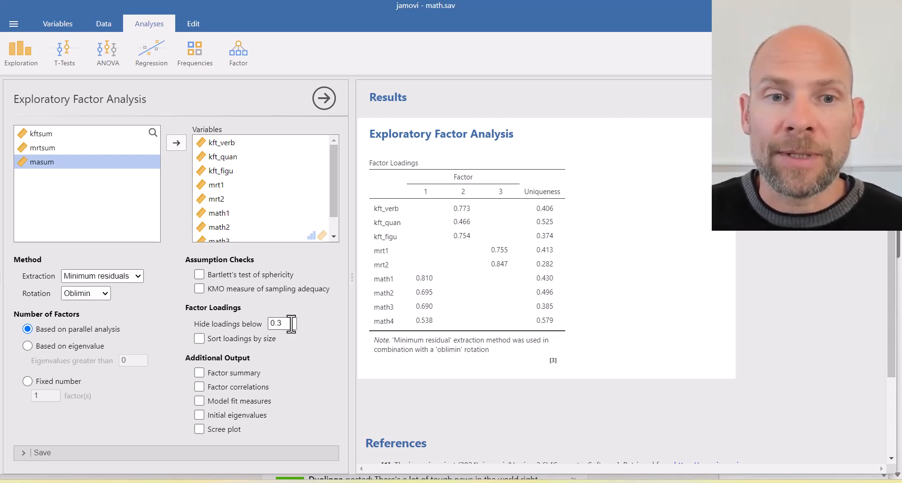
Lower the 'Hide loadings below' cut-off from 0.3 to 0.1
type("0")
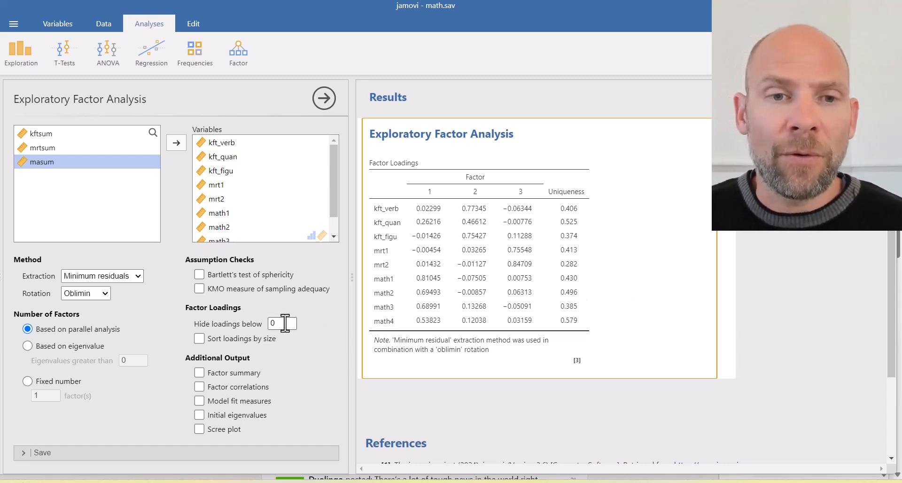
left_click(279, 323)
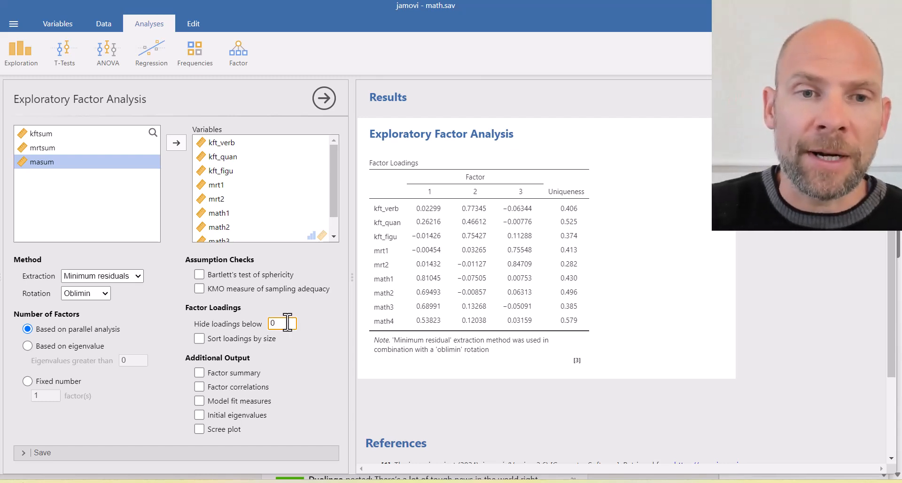
type(".1")
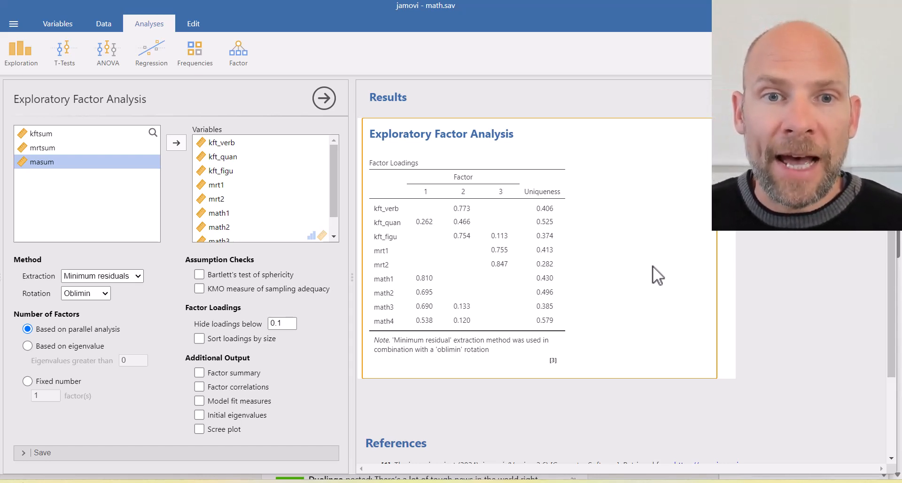
mouse_move(631, 278)
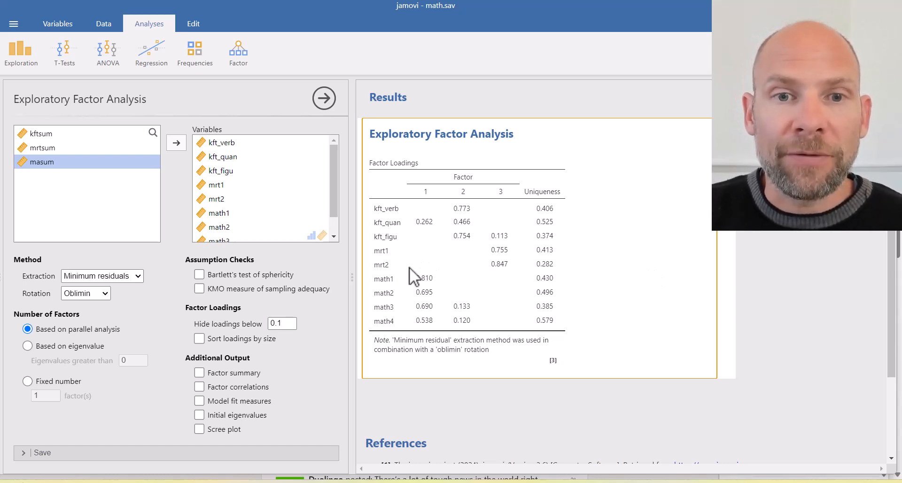
mouse_move(445, 270)
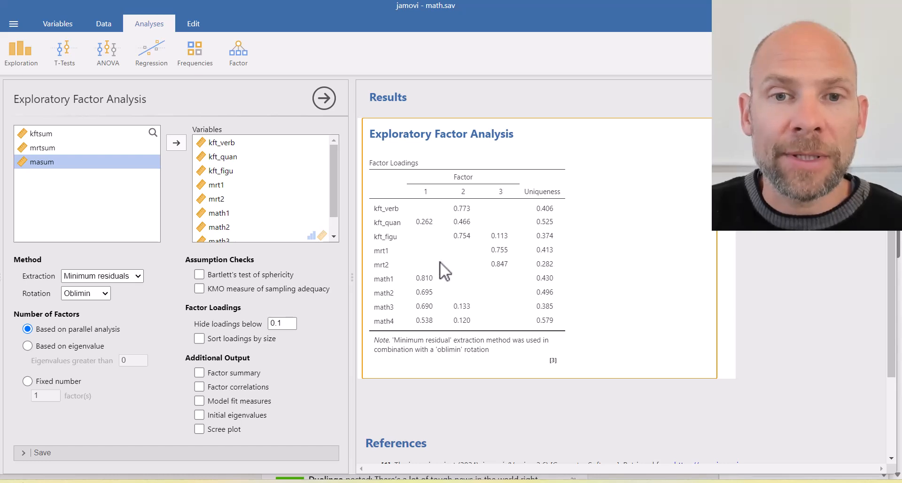
mouse_move(451, 311)
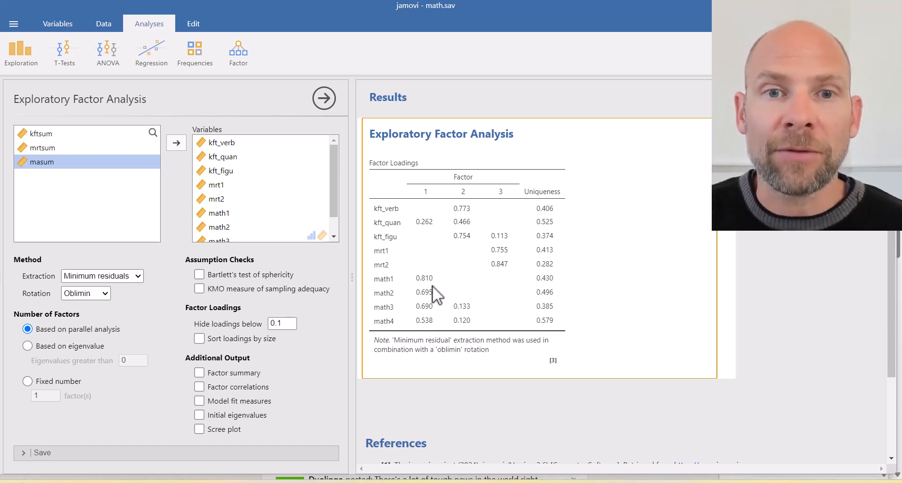
mouse_move(432, 238)
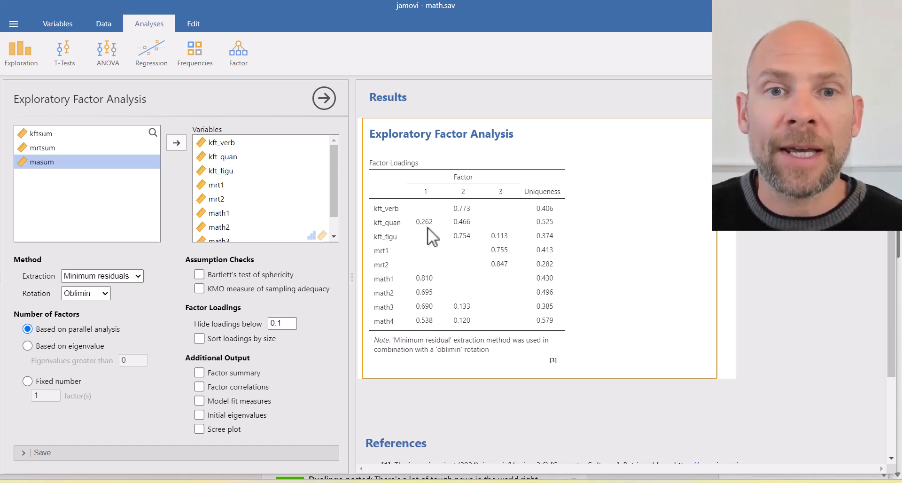
mouse_move(393, 236)
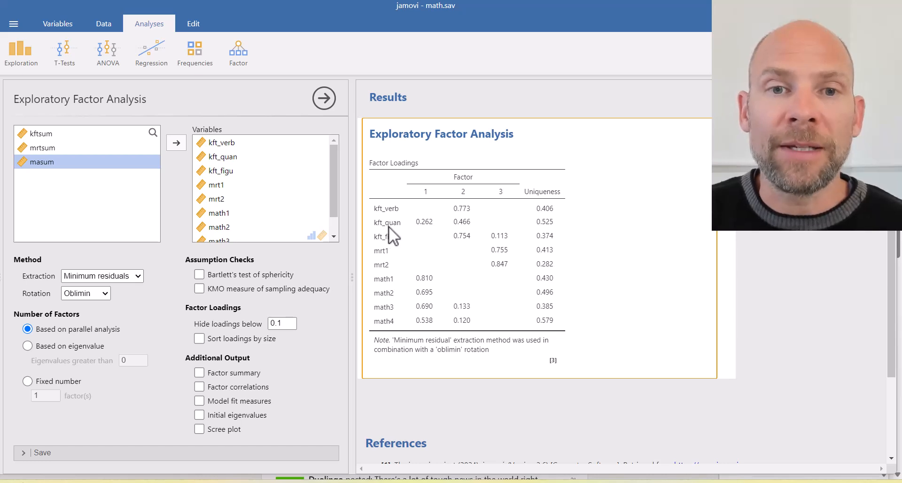
mouse_move(424, 238)
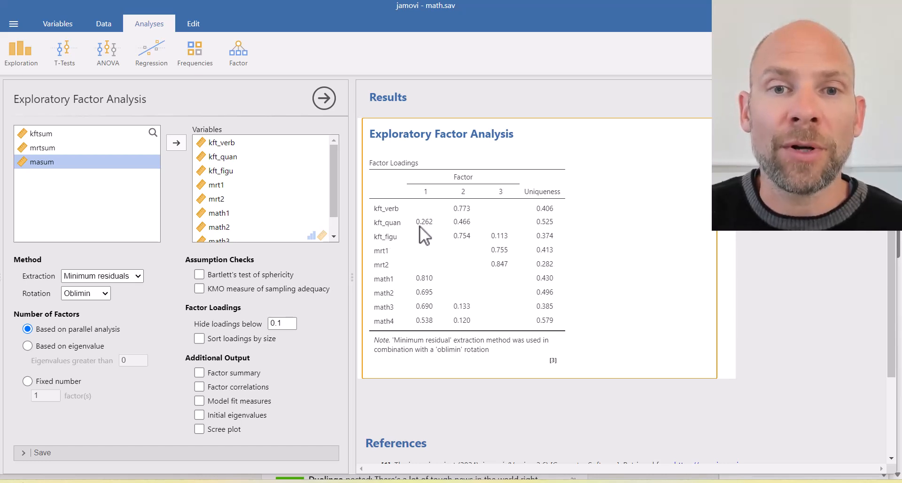
mouse_move(431, 240)
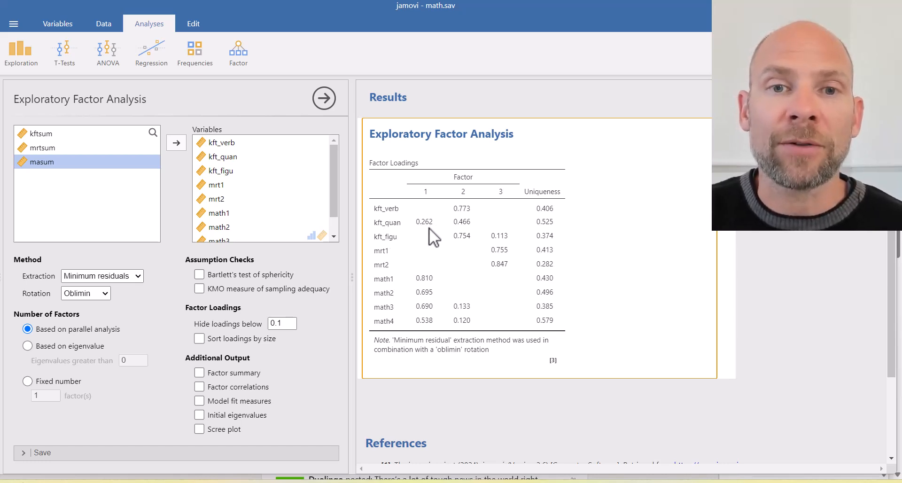
mouse_move(438, 236)
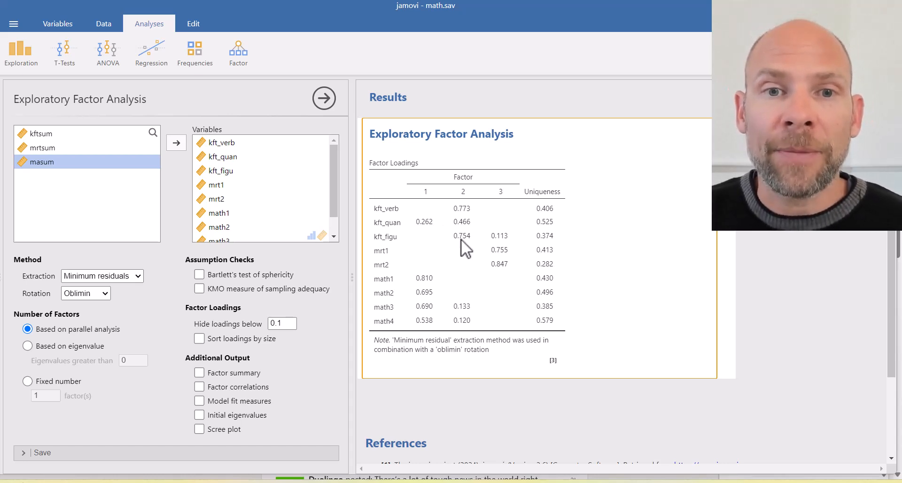
mouse_move(457, 208)
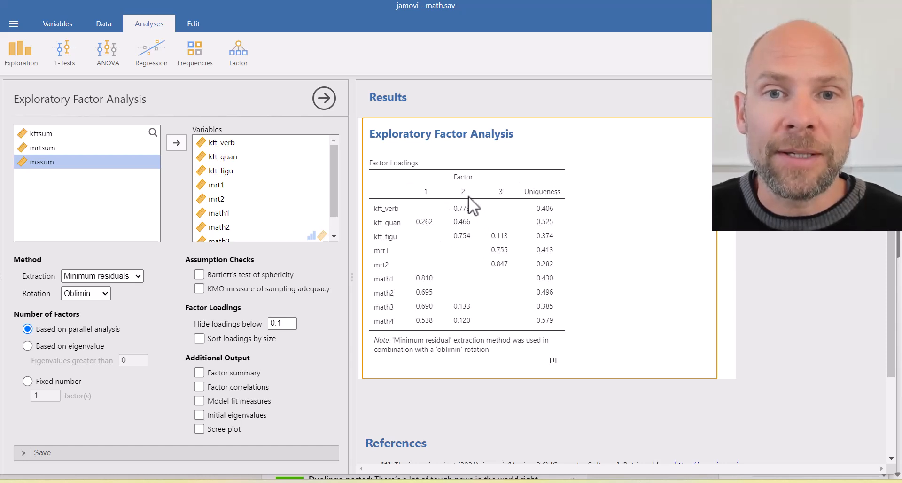
mouse_move(477, 239)
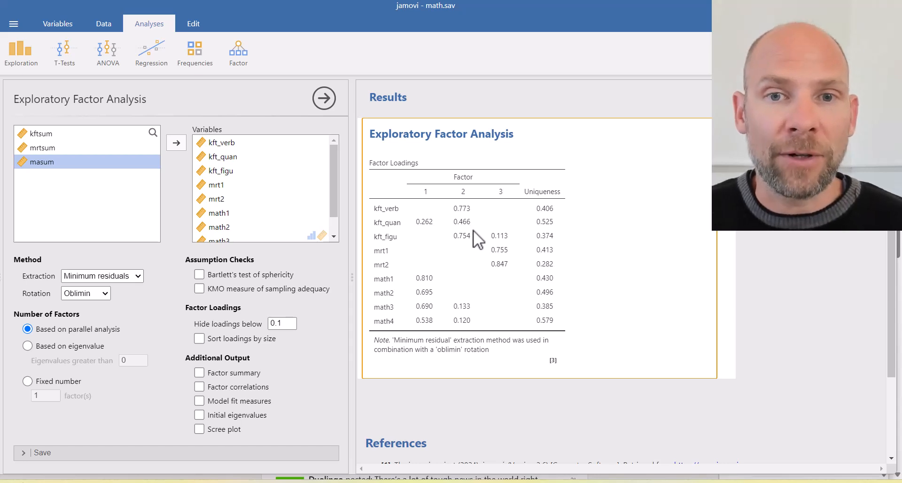
mouse_move(476, 223)
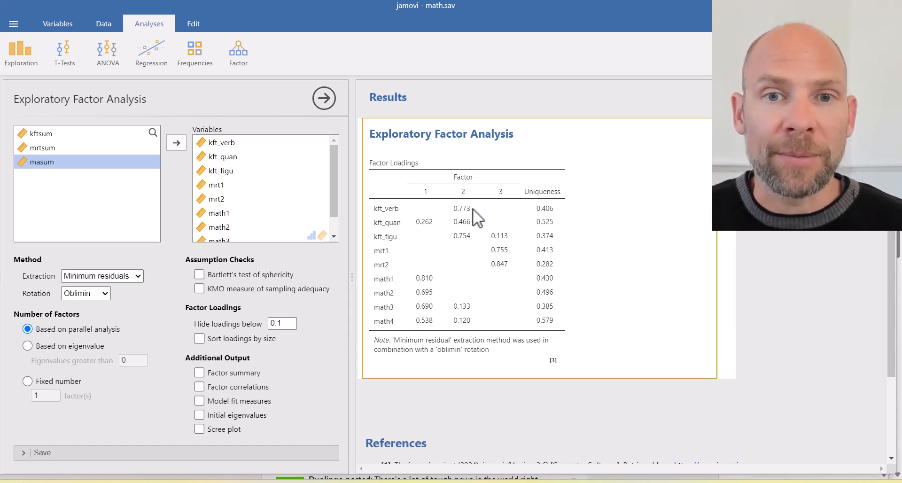
mouse_move(504, 281)
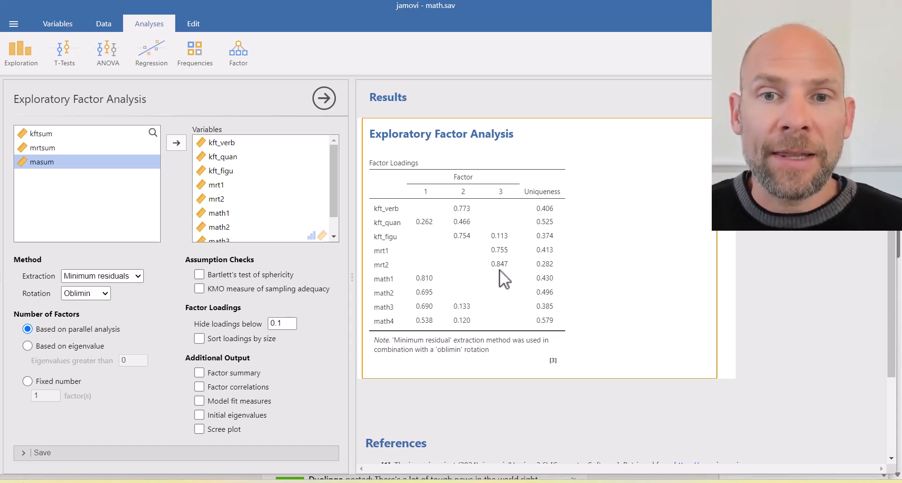
mouse_move(487, 271)
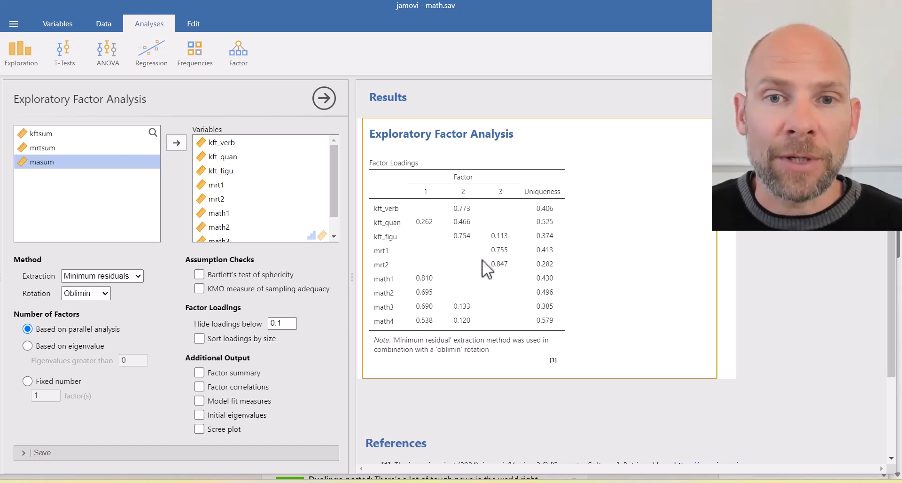
mouse_move(520, 257)
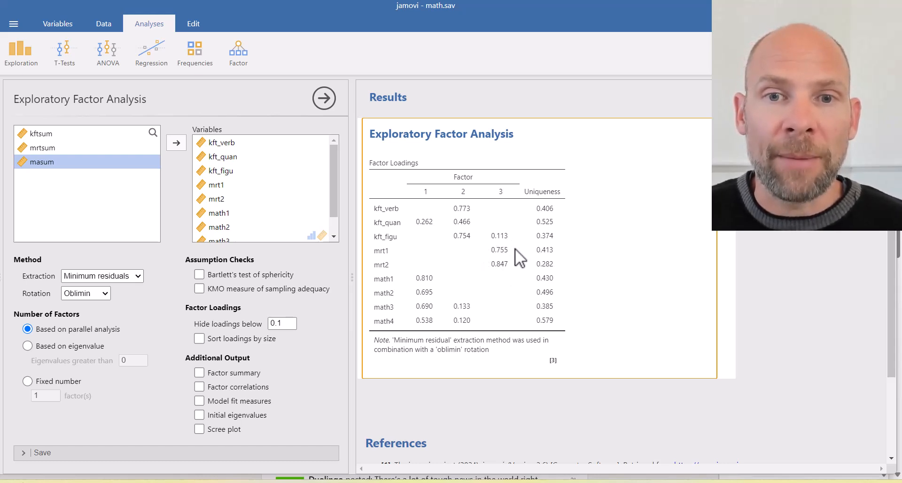
mouse_move(492, 270)
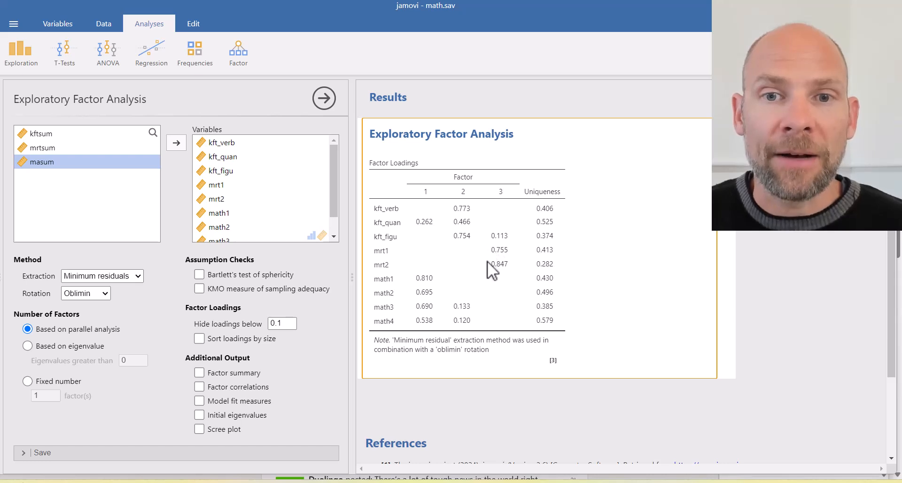
mouse_move(506, 279)
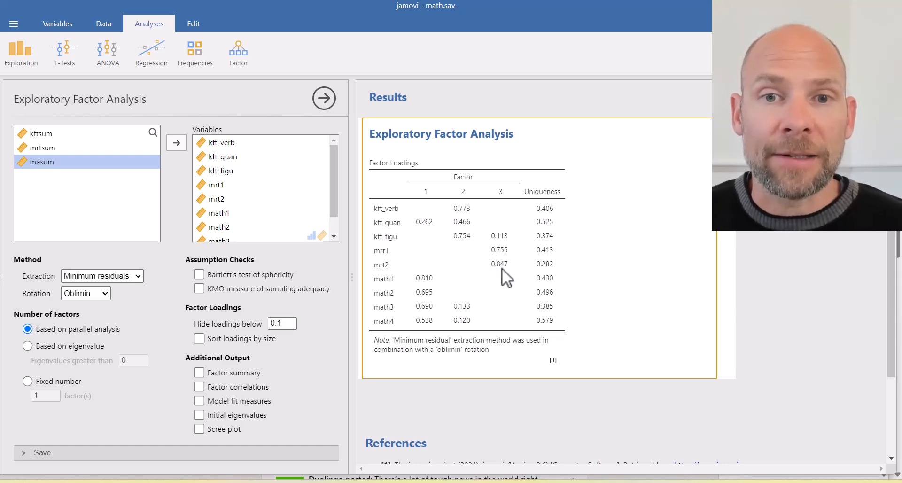
mouse_move(403, 250)
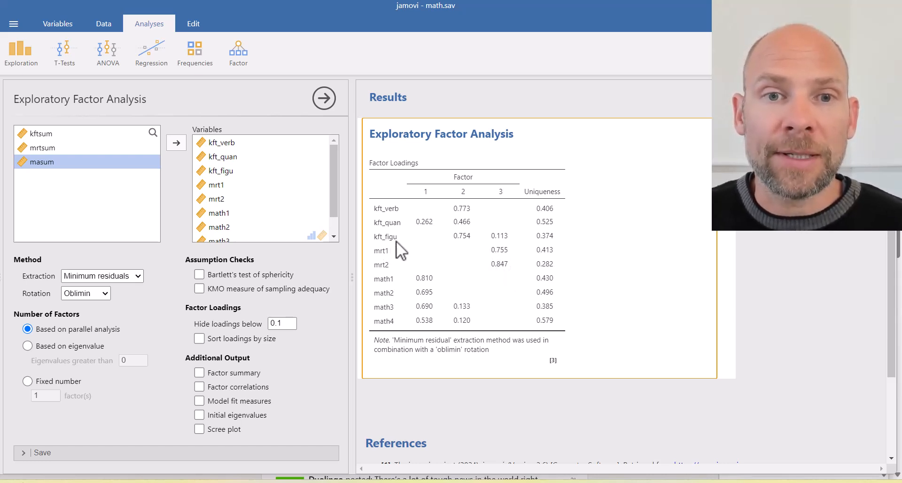
mouse_move(503, 236)
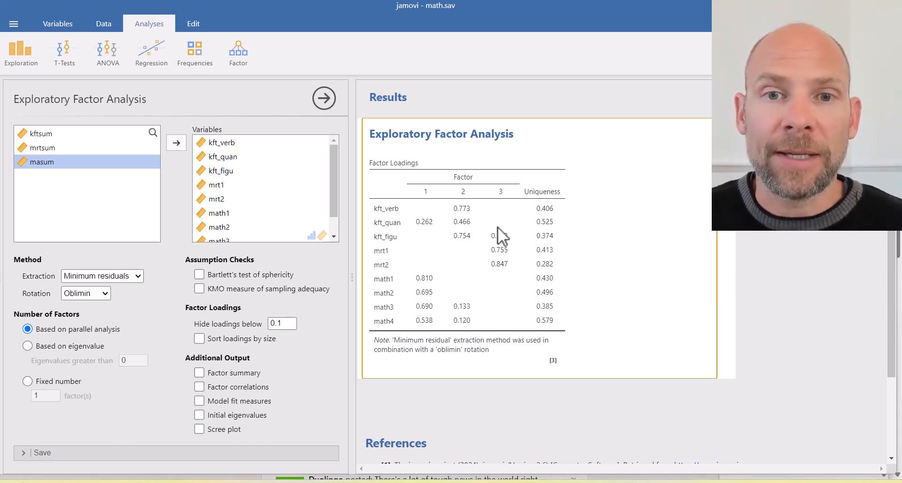
mouse_move(492, 247)
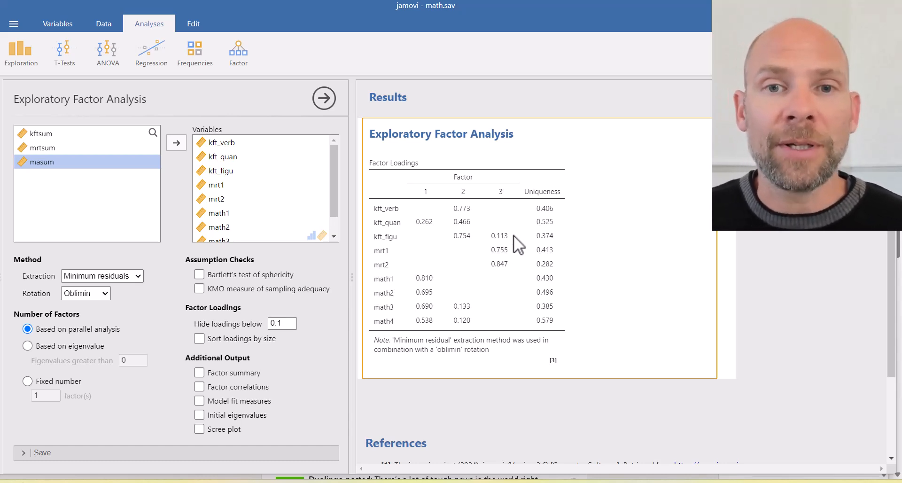
mouse_move(512, 276)
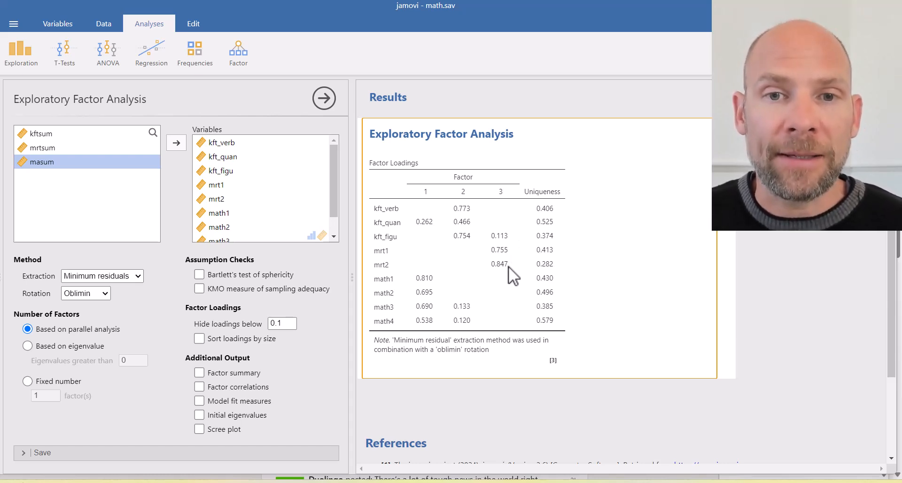
mouse_move(530, 215)
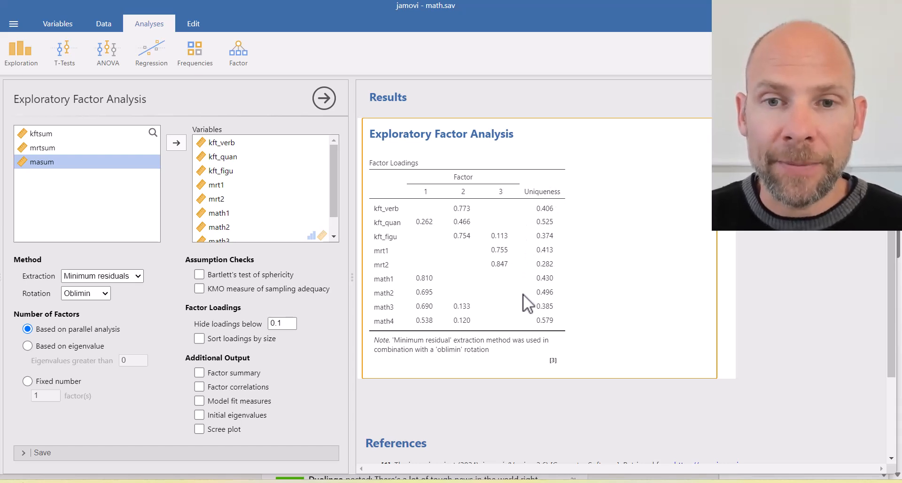
mouse_move(568, 213)
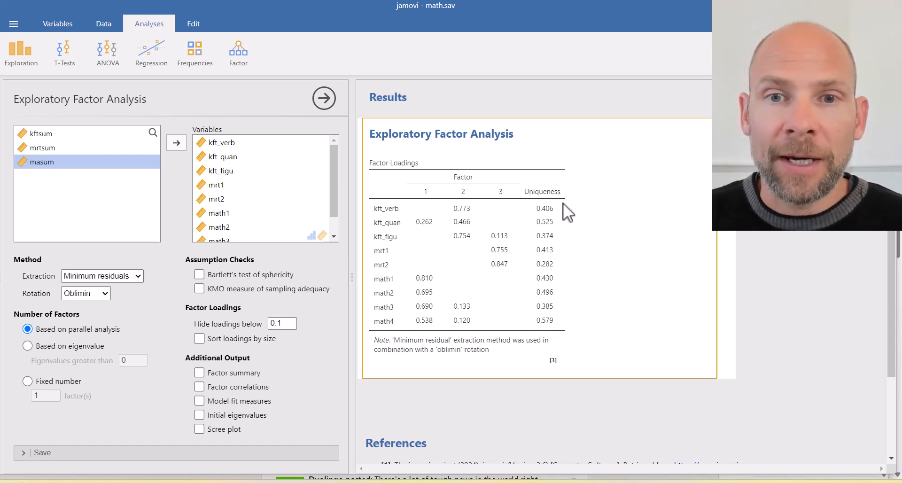
mouse_move(525, 295)
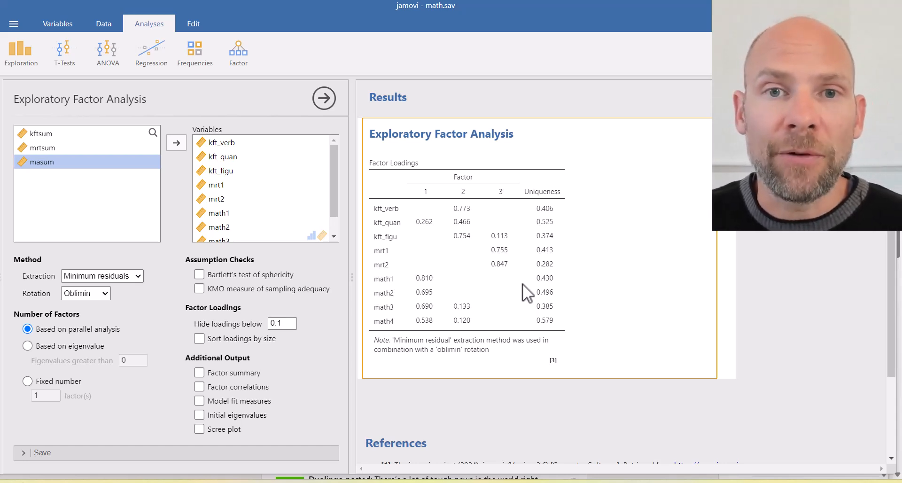
mouse_move(140, 290)
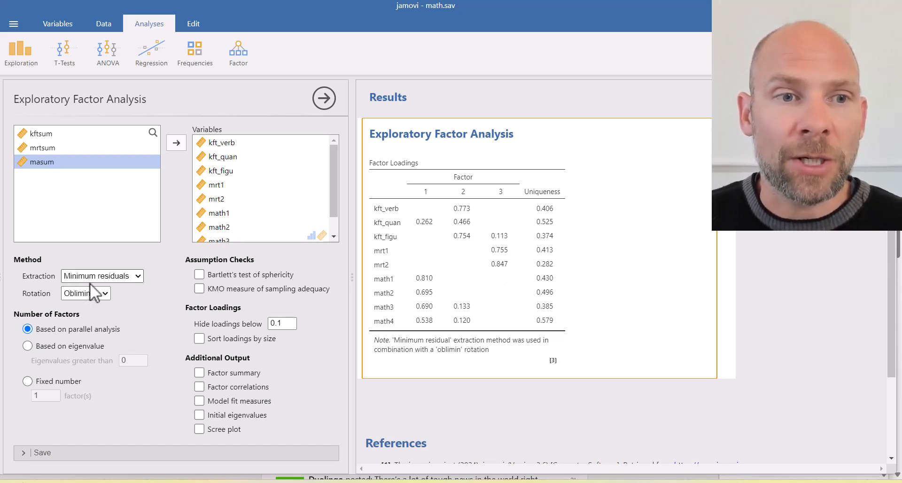
Change the extraction method from minimum residuals to Maximum likelihood
left_click(102, 276)
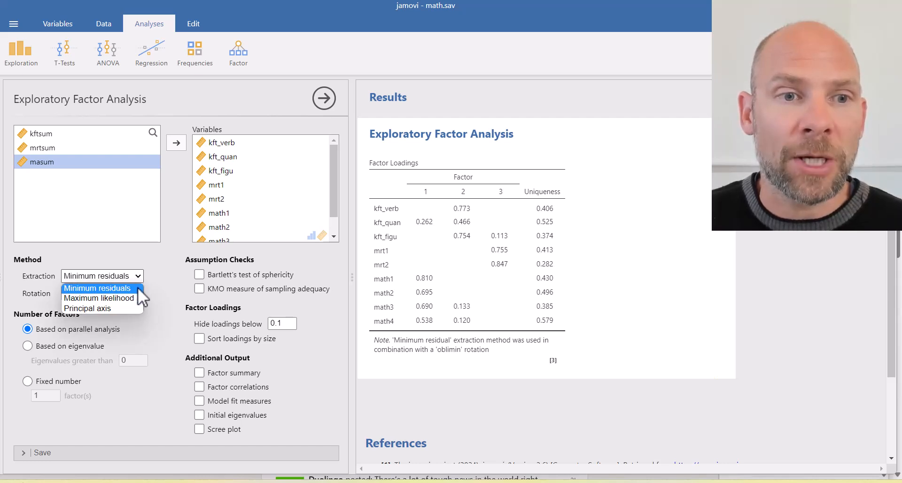
mouse_move(99, 297)
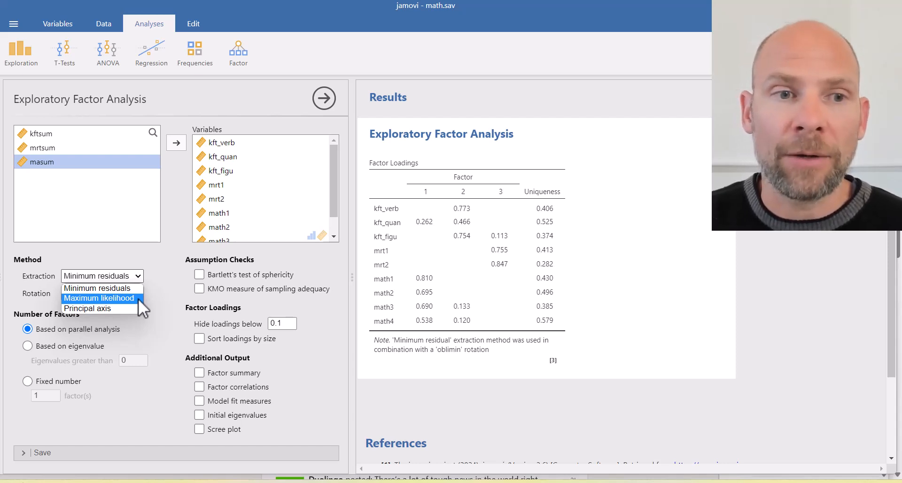
left_click(99, 298)
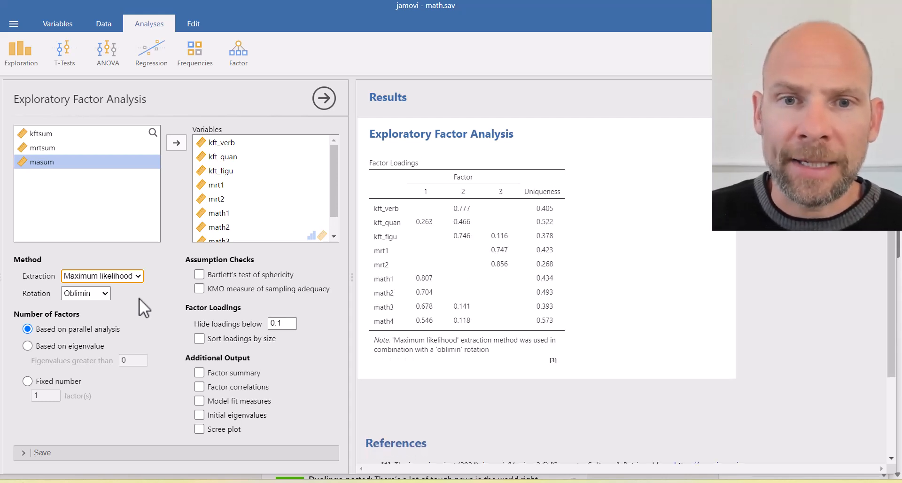
mouse_move(90, 305)
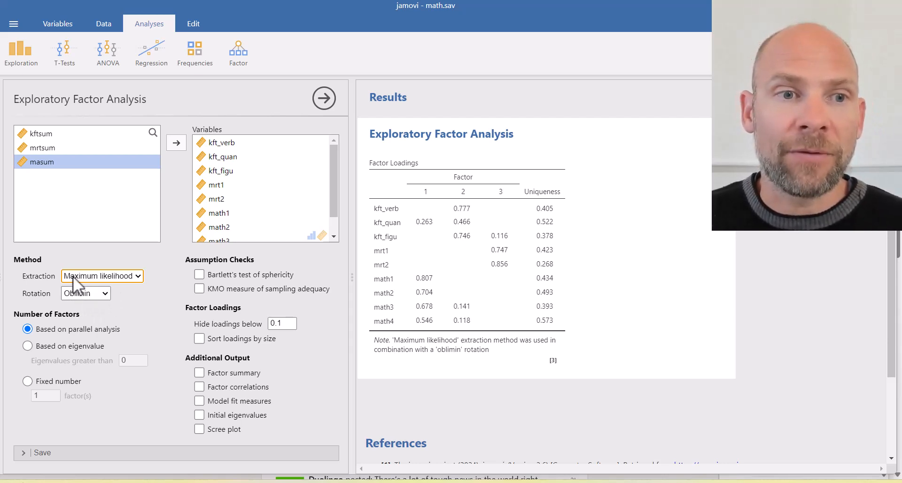
mouse_move(118, 316)
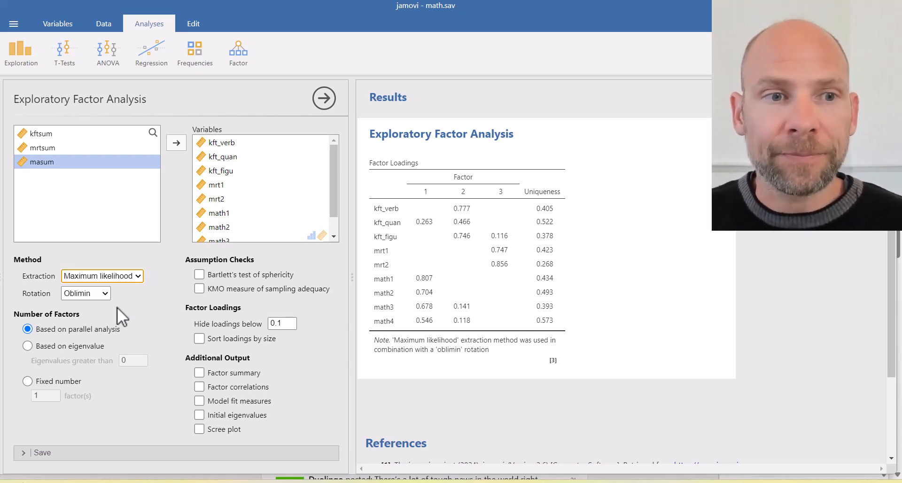
Change the rotation method to Promax
left_click(85, 293)
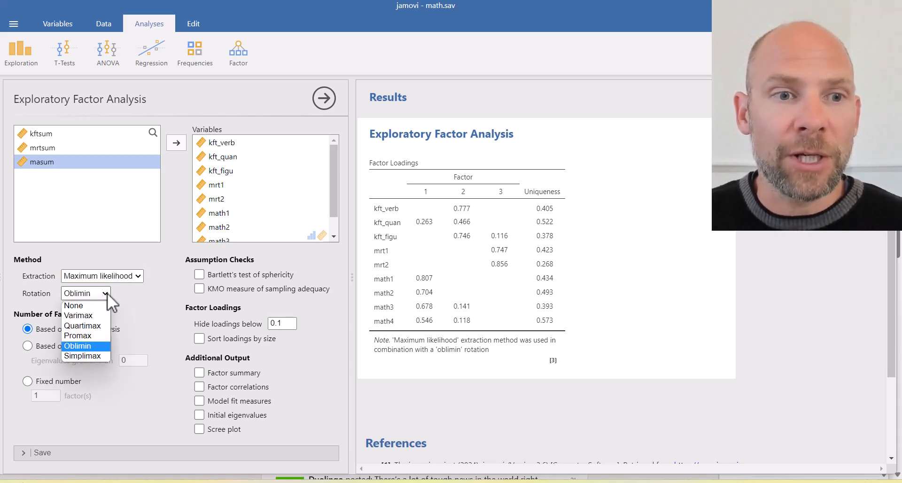
mouse_move(81, 315)
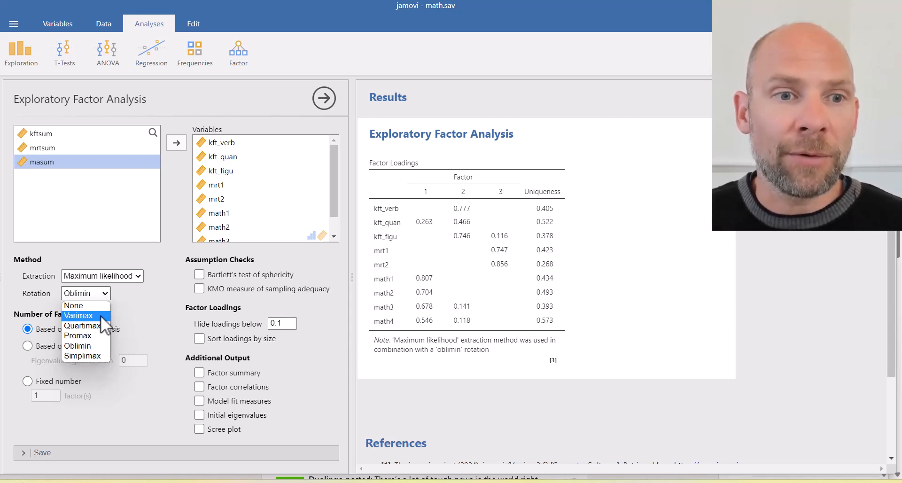
mouse_move(83, 326)
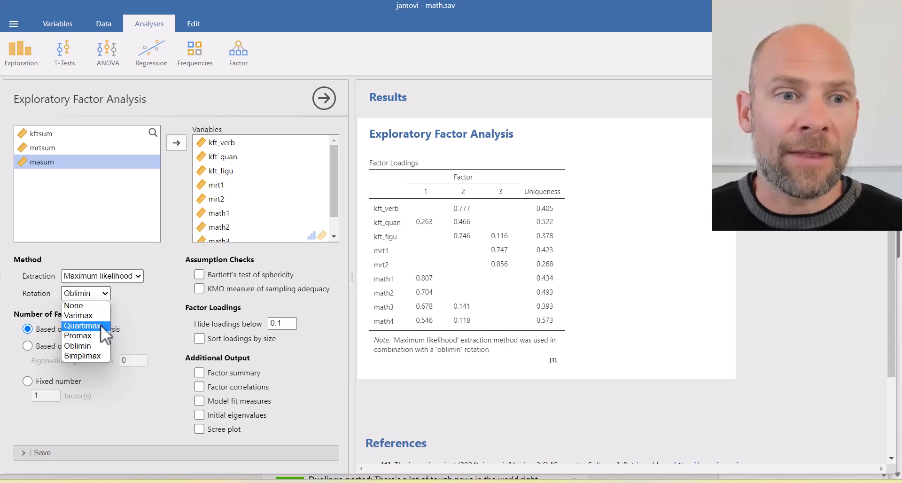
mouse_move(77, 335)
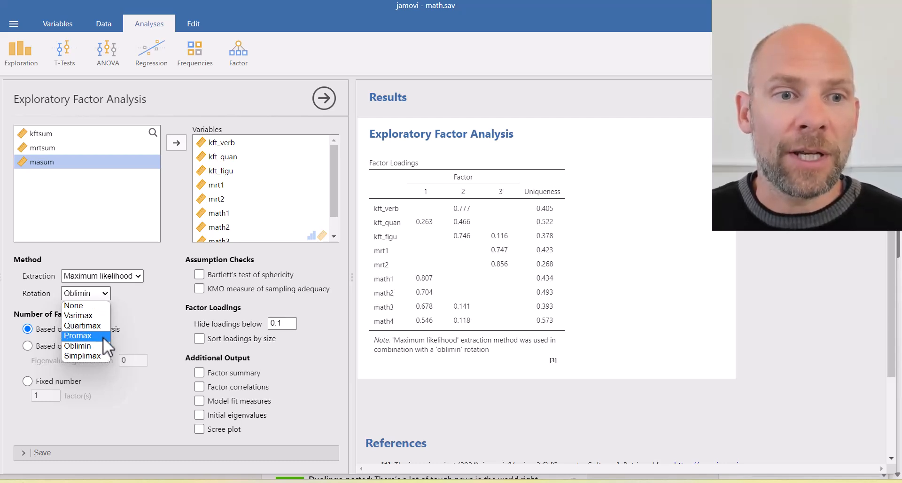
left_click(77, 335)
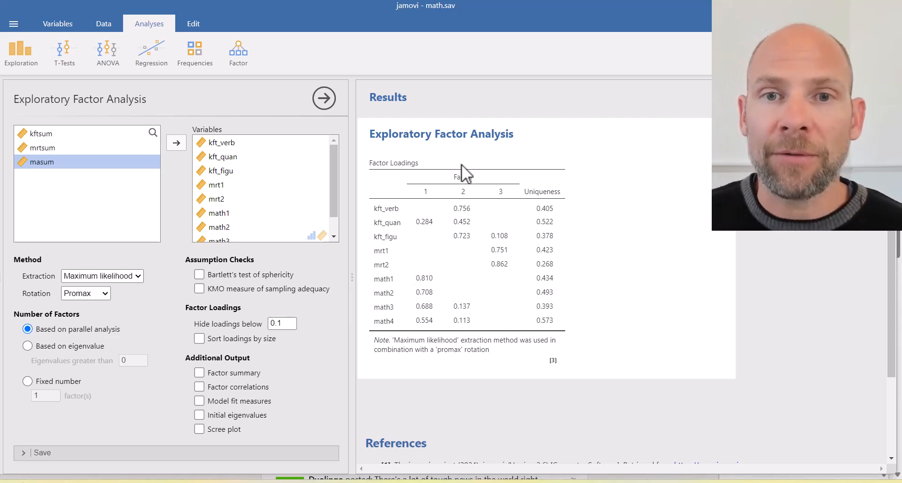
mouse_move(506, 267)
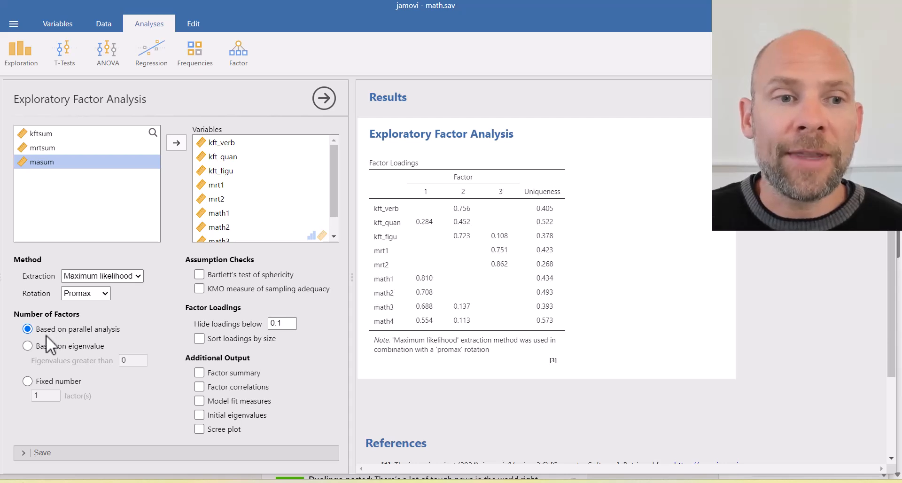
mouse_move(109, 348)
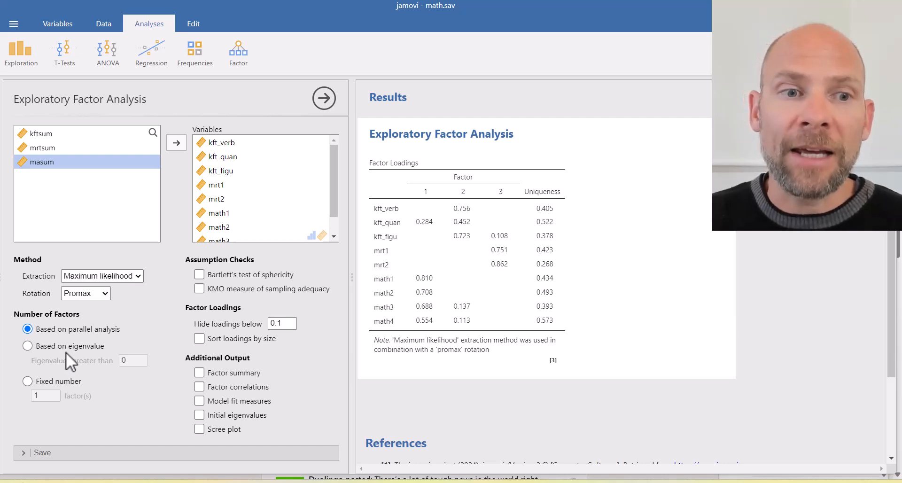
mouse_move(47, 360)
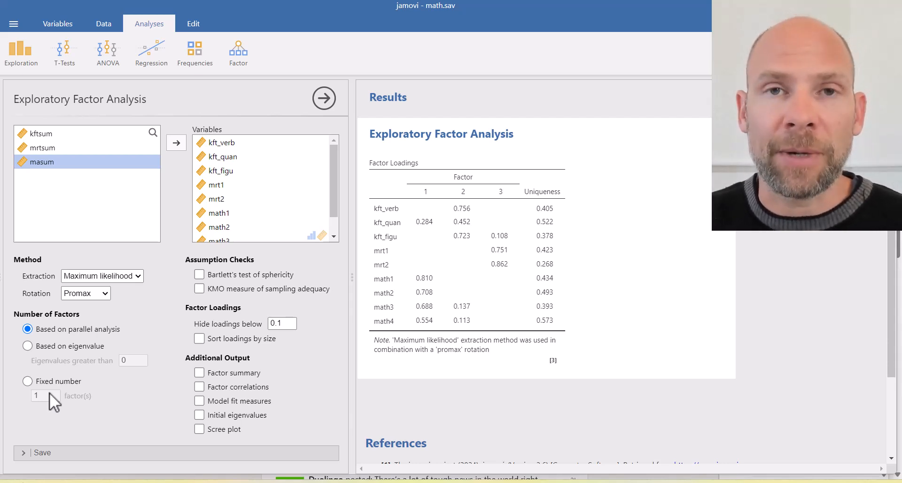
mouse_move(108, 388)
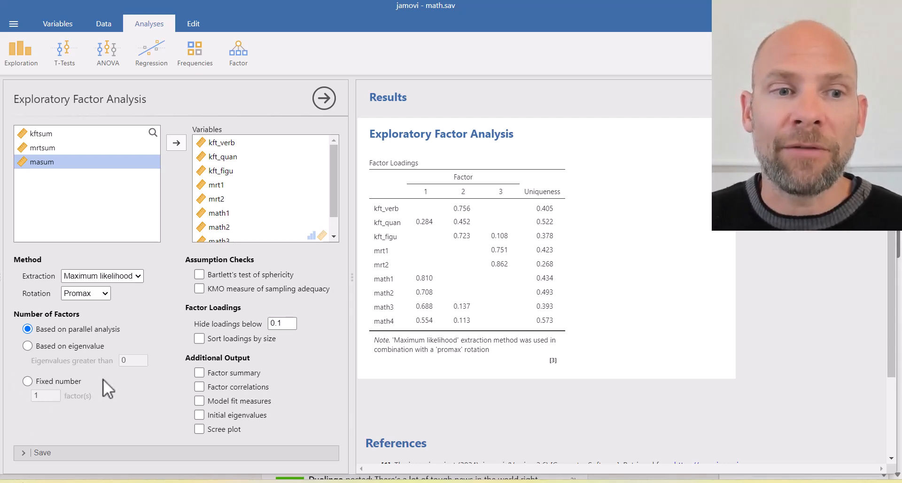
mouse_move(97, 419)
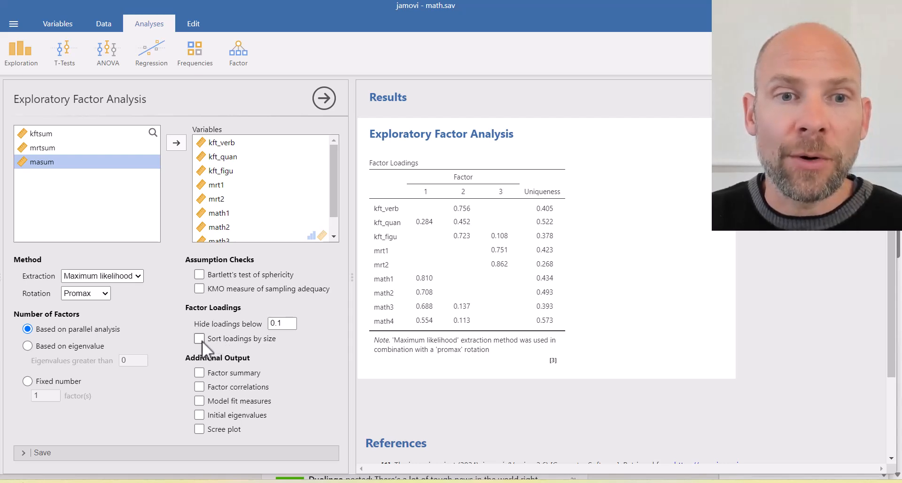
Turn on 'Sort loadings by size' under Factor Loadings
left_click(199, 338)
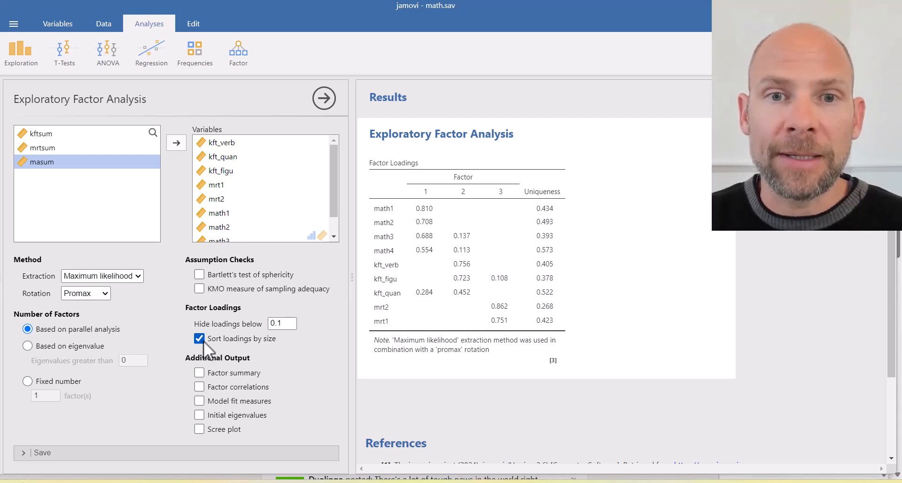
mouse_move(417, 201)
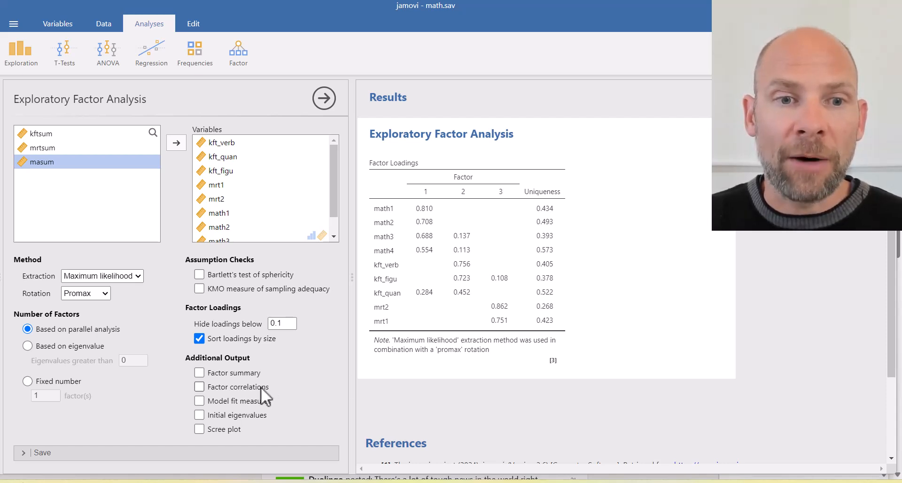
Enable the Factor correlations option under Additional Output
left_click(199, 387)
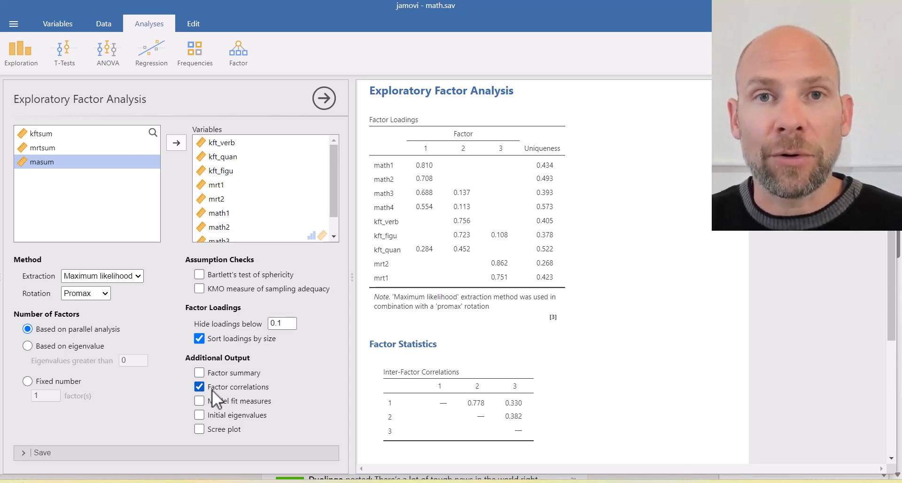
mouse_move(200, 426)
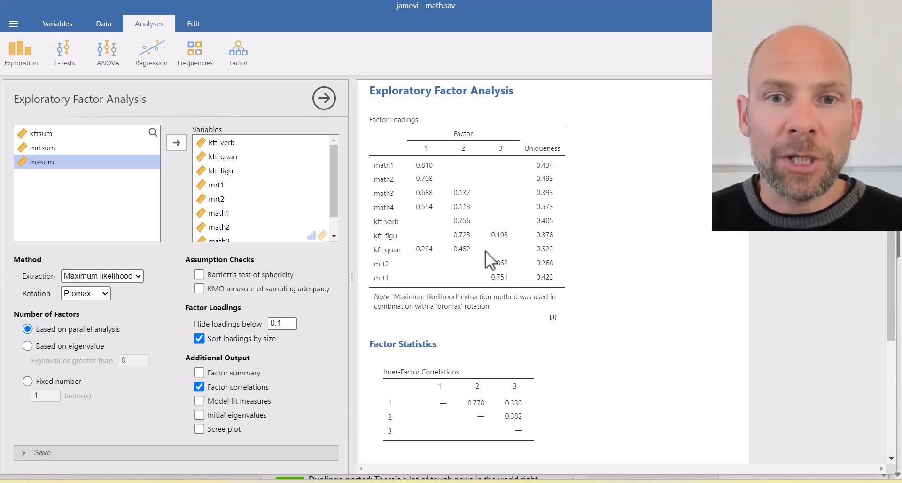
mouse_move(527, 416)
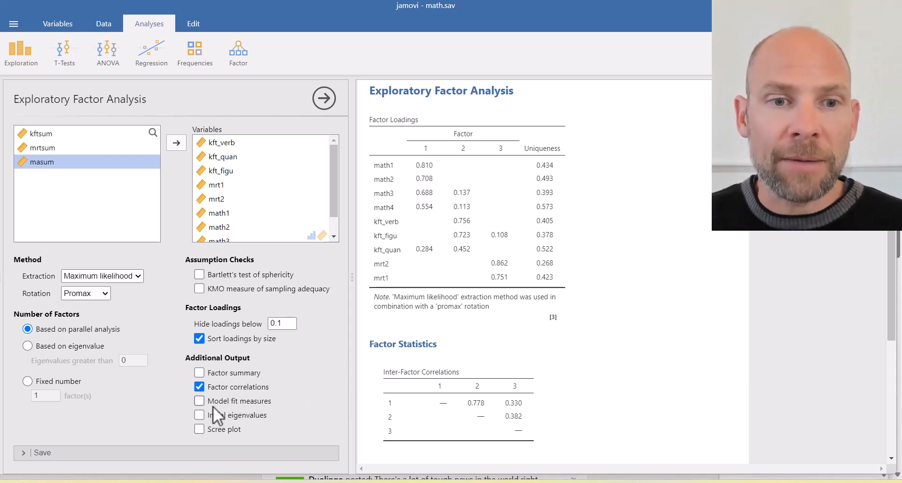
mouse_move(208, 415)
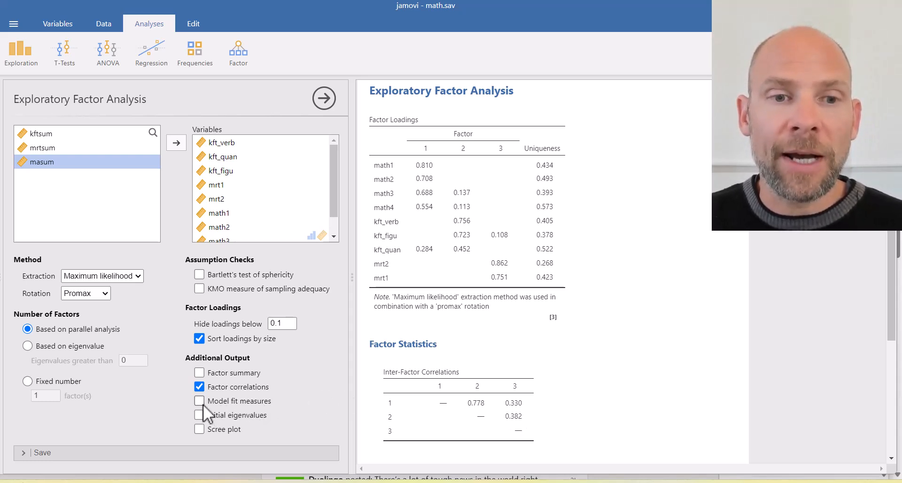
Enable Model fit measures and scroll down to the Model Fit table
left_click(199, 401)
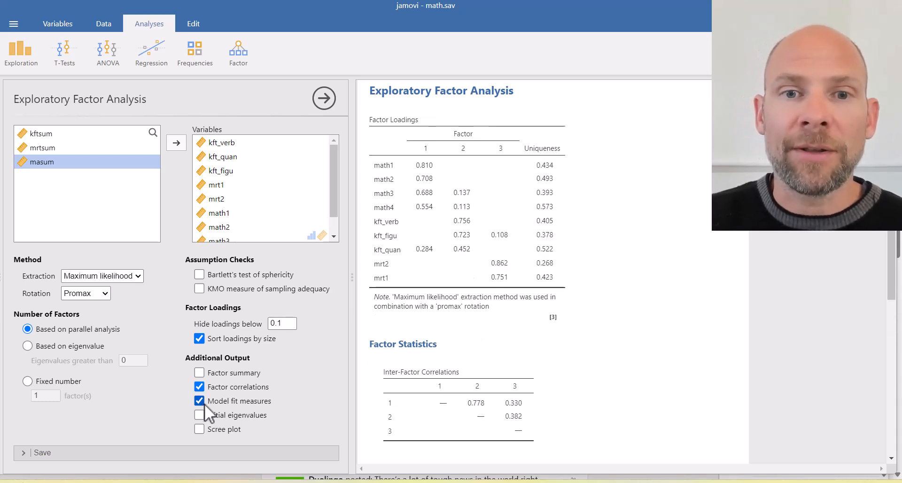
left_click(199, 414)
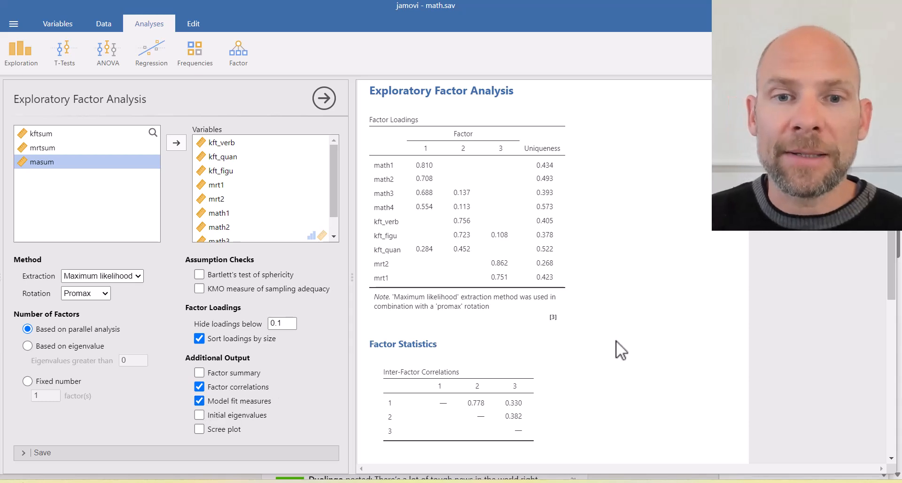
scroll("down", 3)
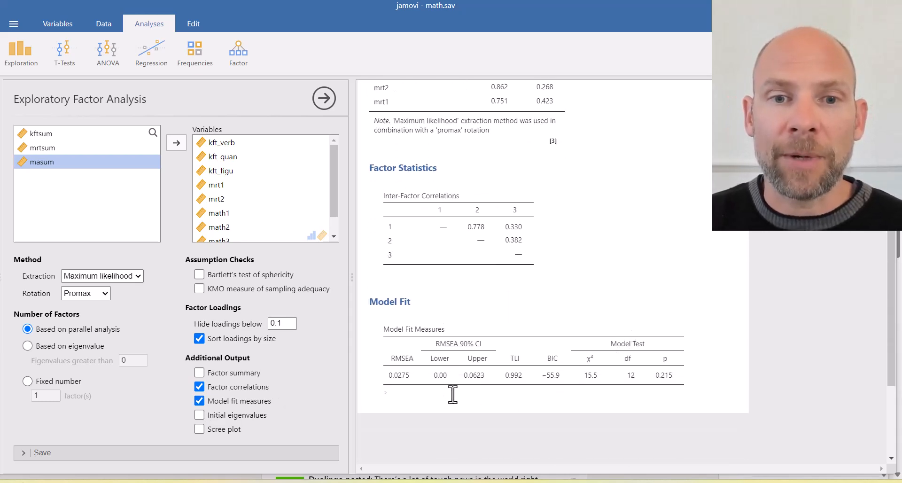
mouse_move(408, 391)
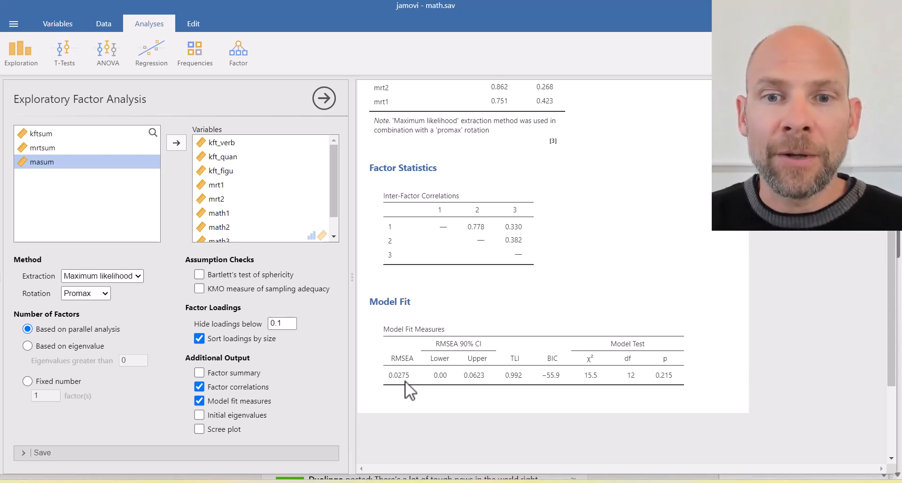
mouse_move(521, 394)
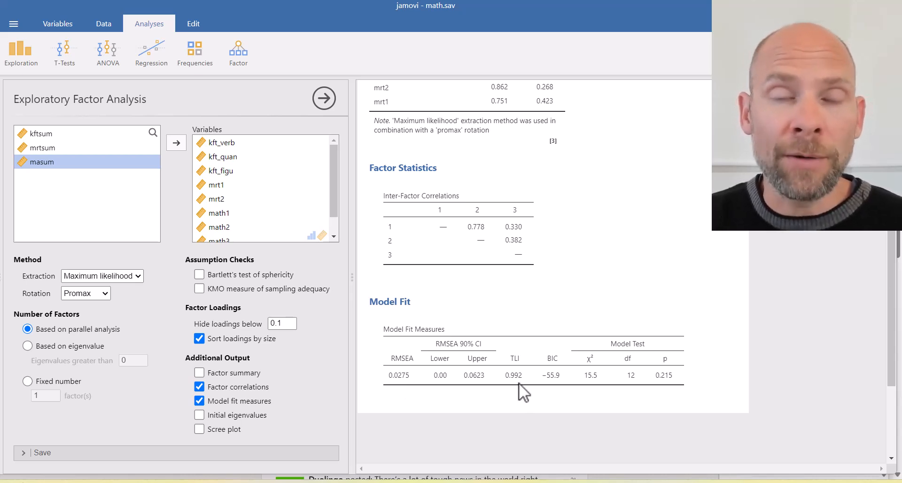
mouse_move(602, 393)
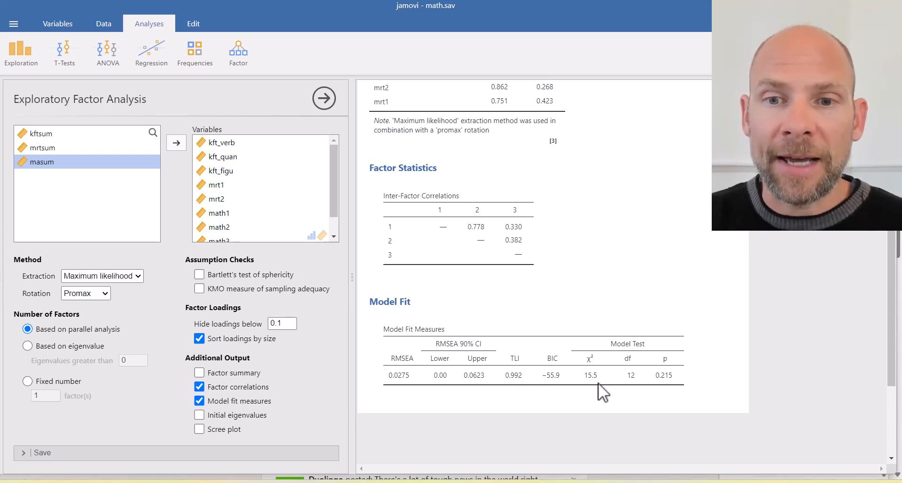
mouse_move(593, 390)
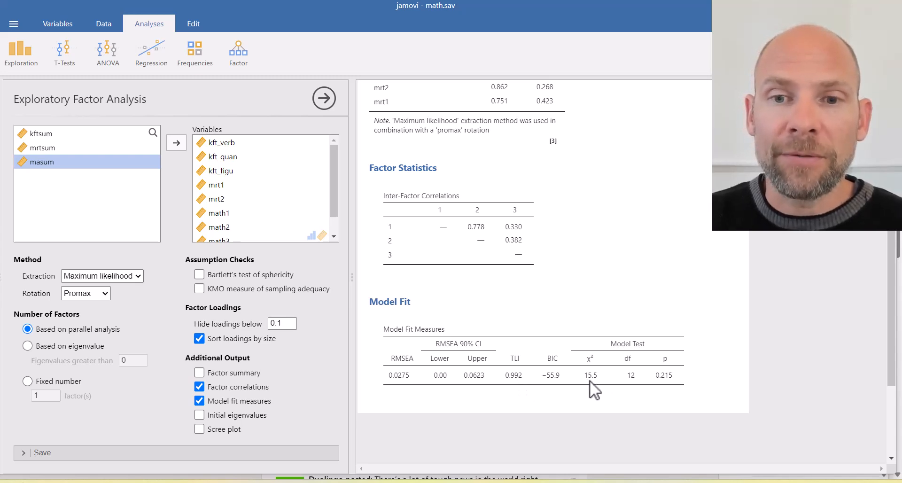
mouse_move(682, 388)
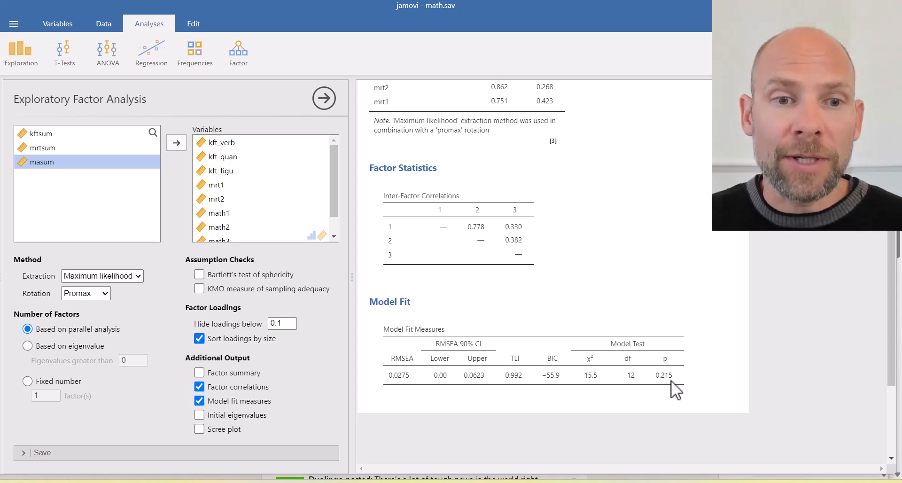
Add a scree plot and scroll down to the Eigenvalues section to view it
left_click(199, 429)
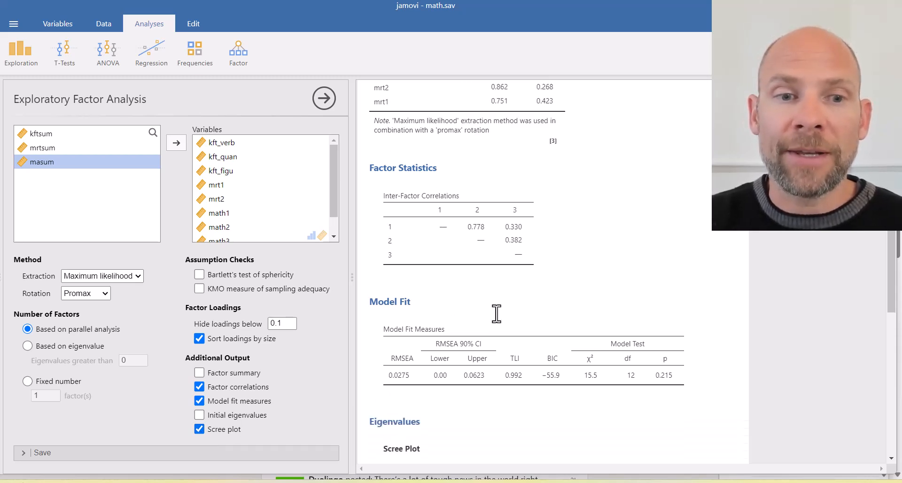
scroll("down", 3)
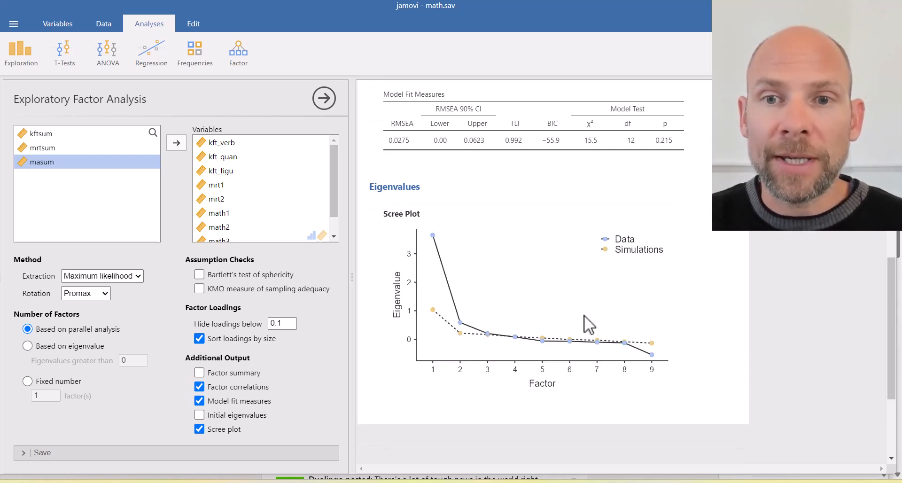
mouse_move(440, 244)
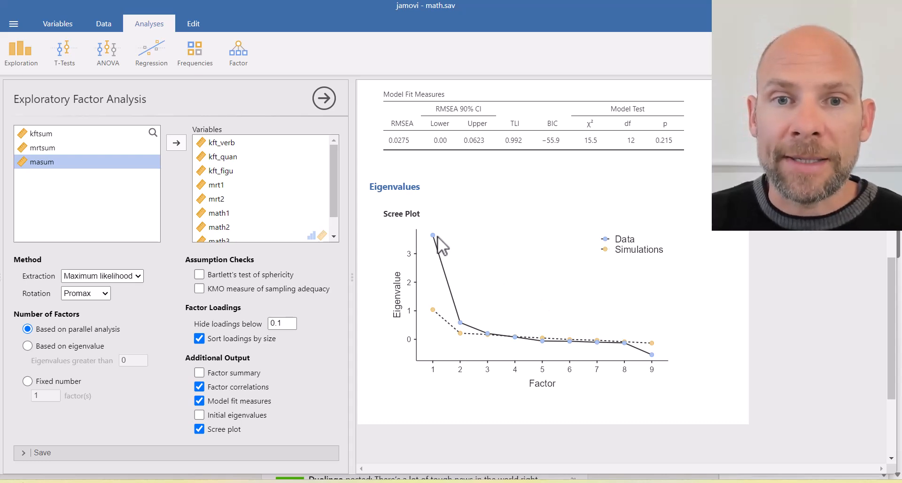
mouse_move(602, 351)
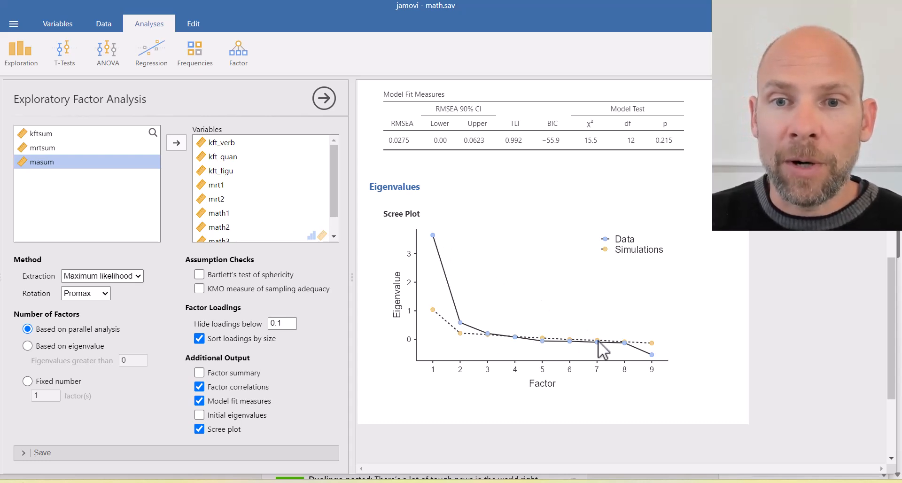
mouse_move(527, 353)
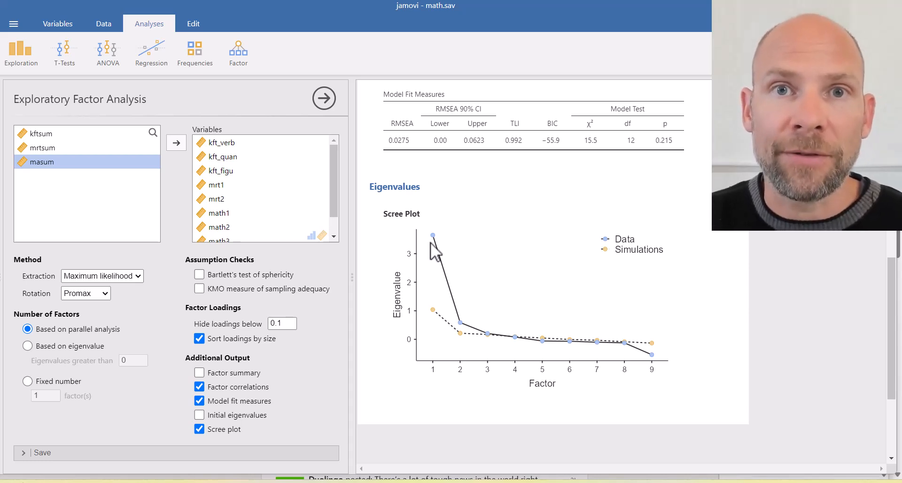
mouse_move(444, 332)
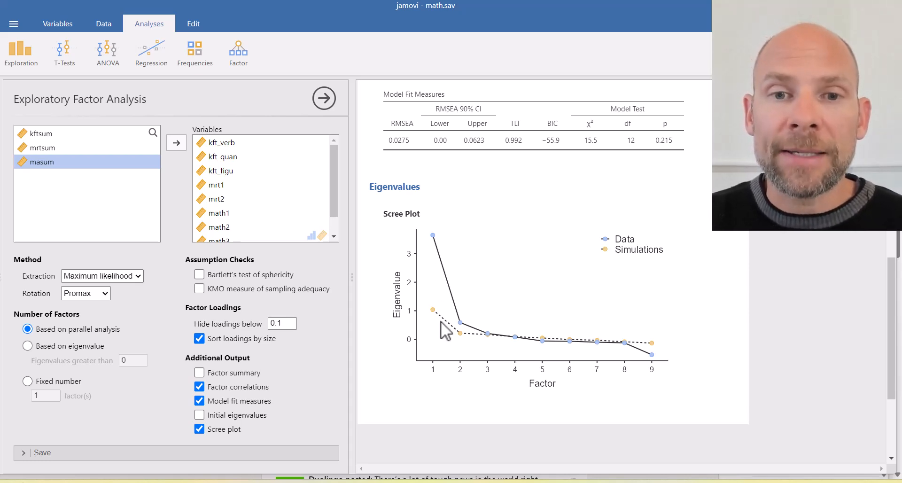
mouse_move(568, 350)
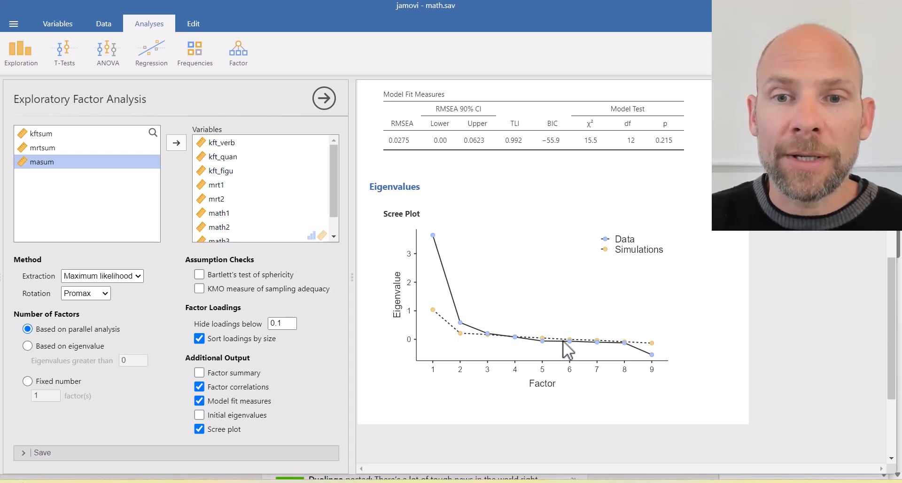
mouse_move(464, 344)
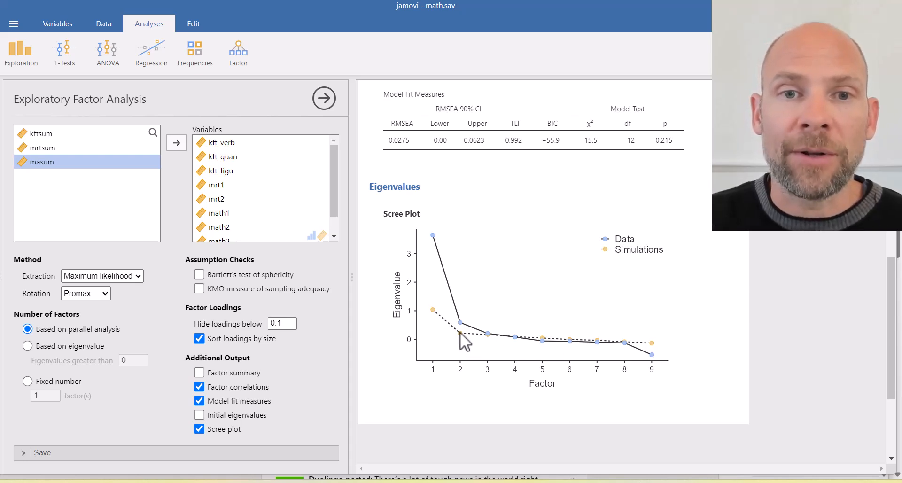
mouse_move(643, 354)
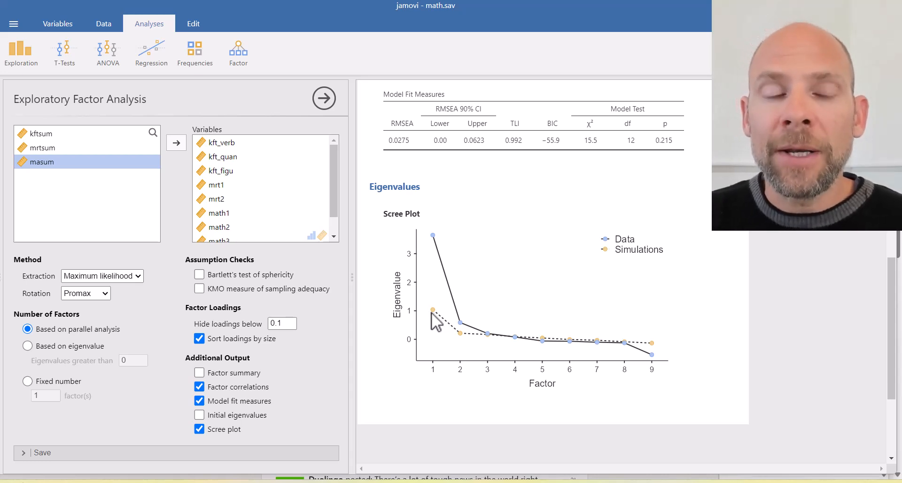
mouse_move(492, 344)
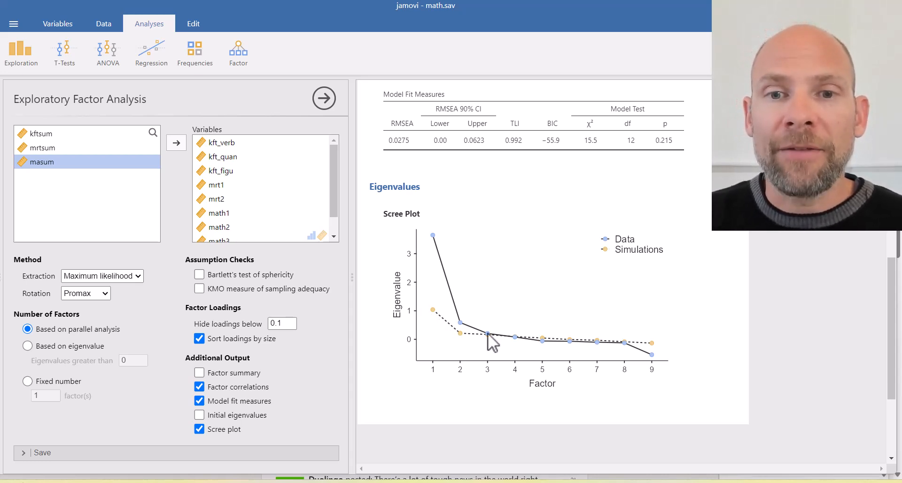
mouse_move(508, 349)
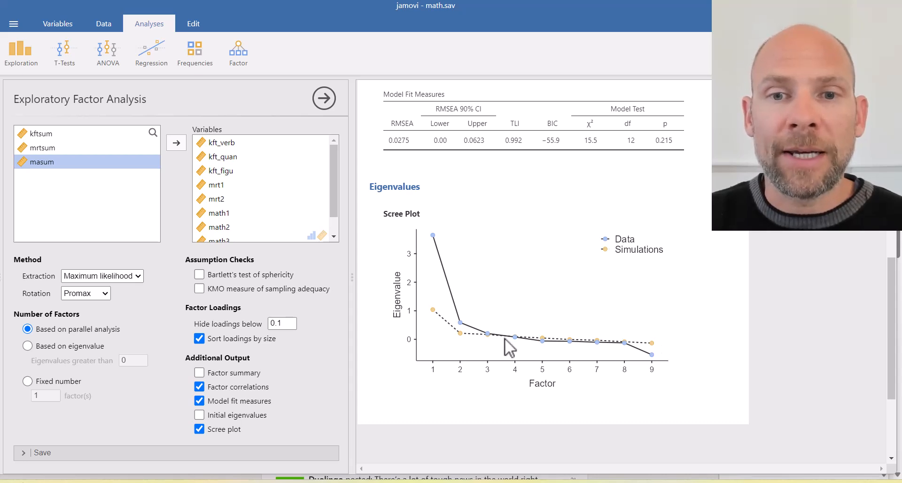
mouse_move(641, 356)
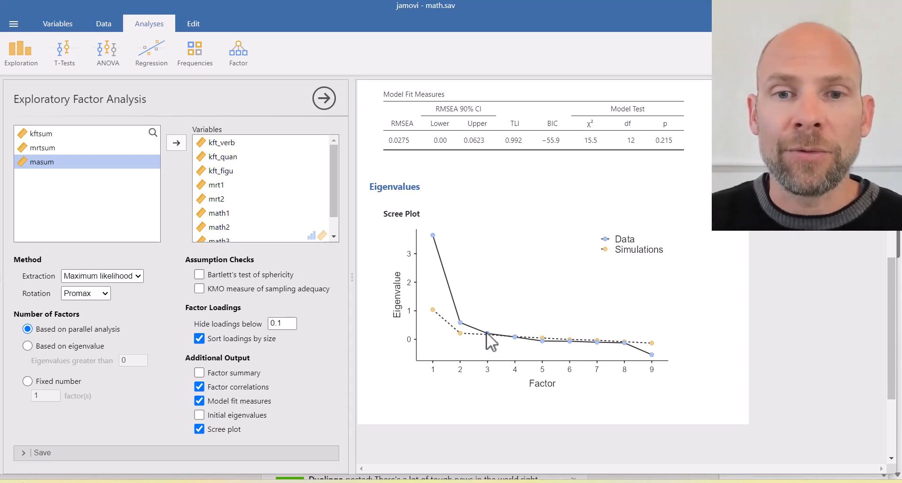
mouse_move(649, 364)
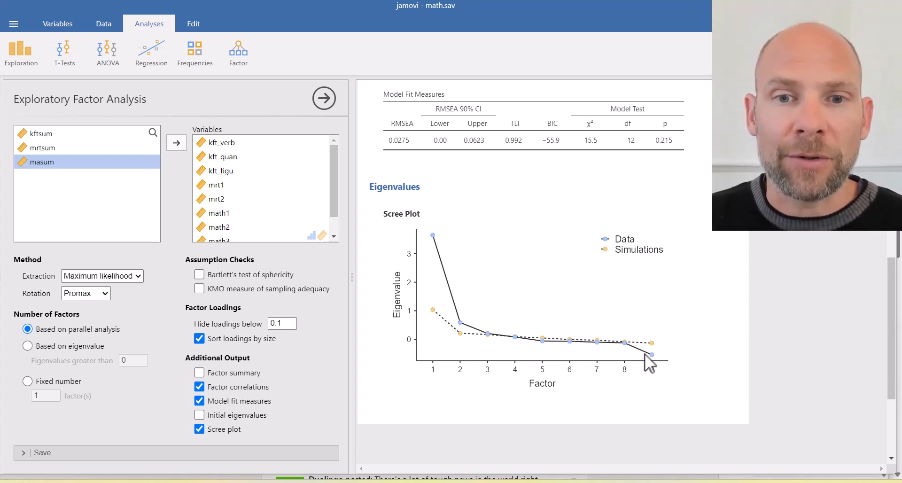
mouse_move(511, 342)
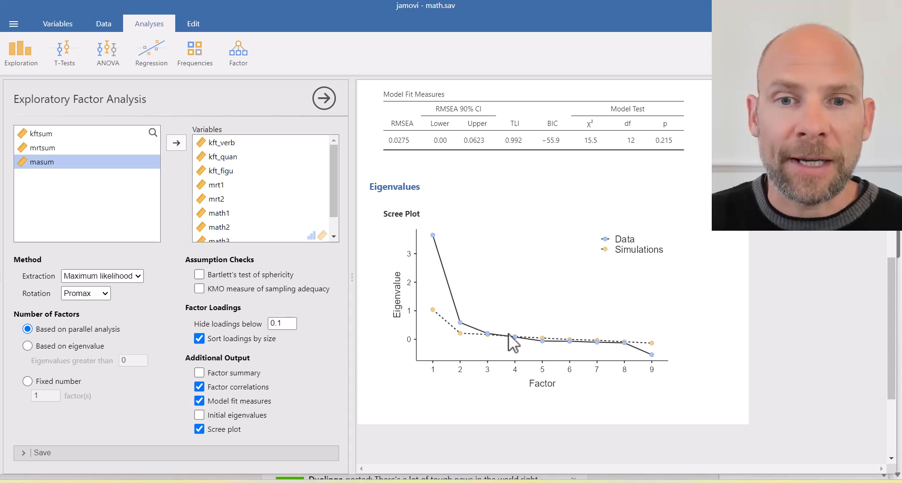
mouse_move(496, 346)
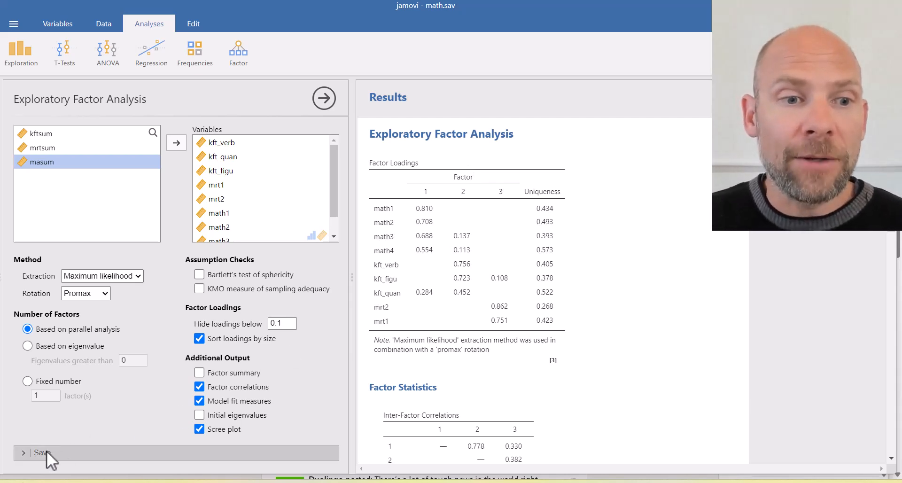
Expand the Save section to show factor score options with Thurstone estimation
left_click(42, 453)
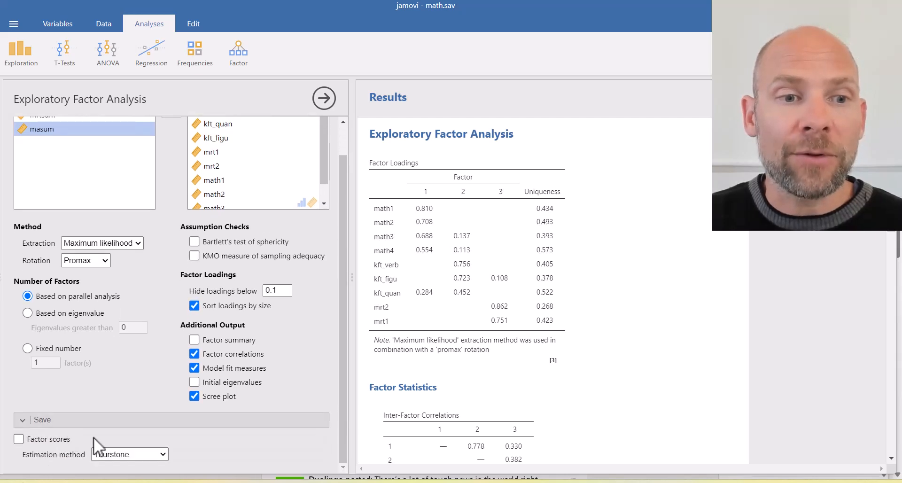
mouse_move(120, 450)
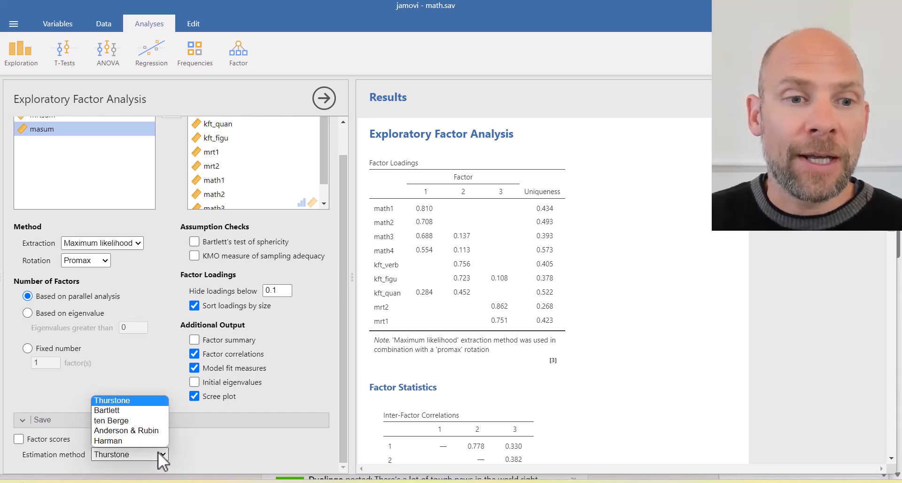
mouse_move(111, 421)
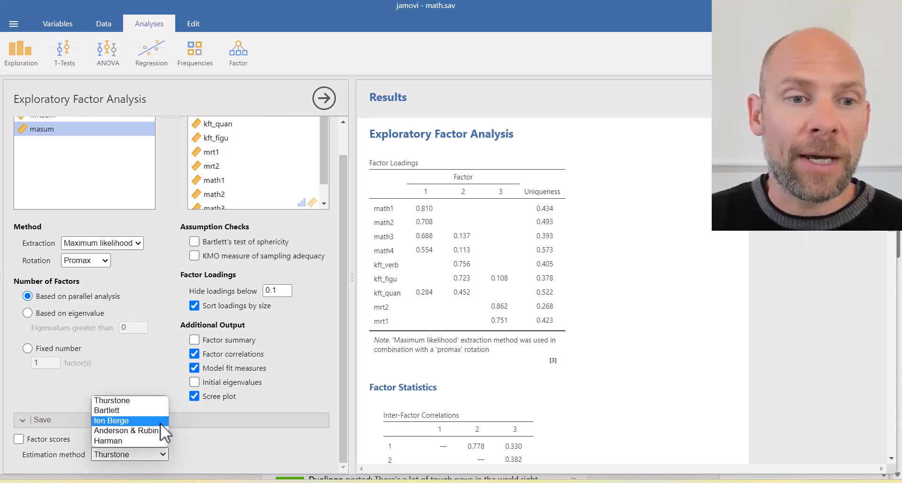
mouse_move(130, 430)
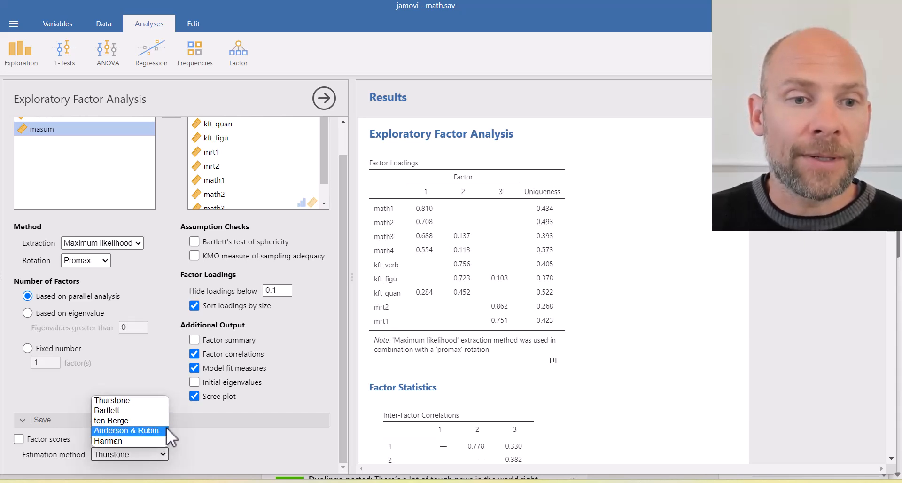
mouse_move(78, 455)
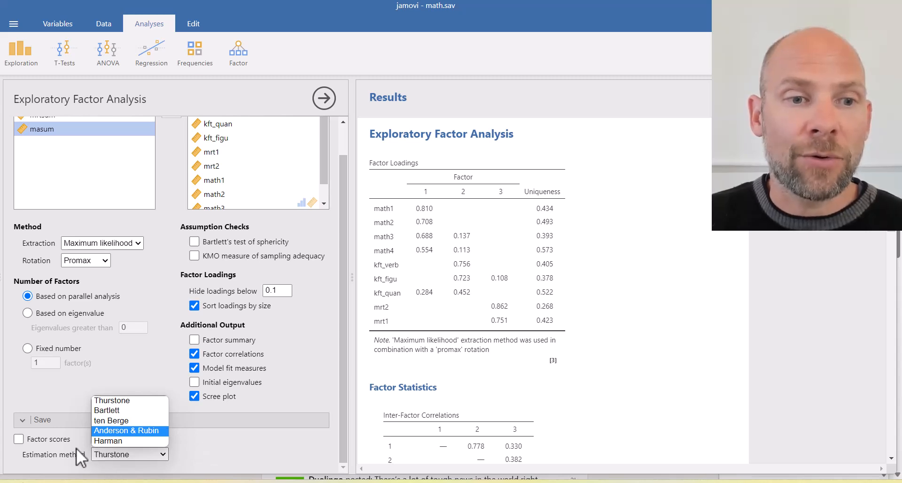